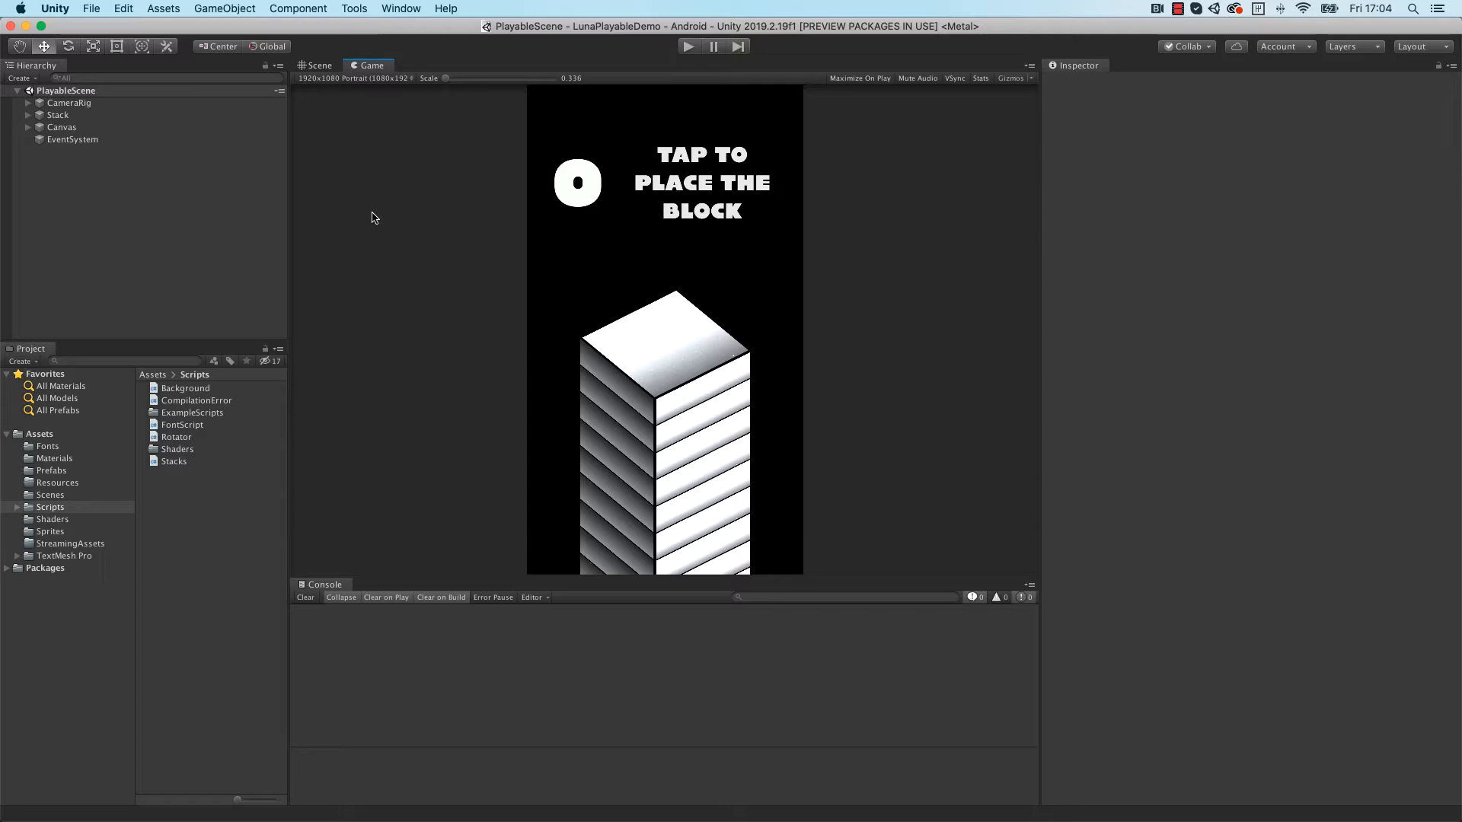
Step: Reveal the Luna Playable entry under the Tools menu
click(354, 9)
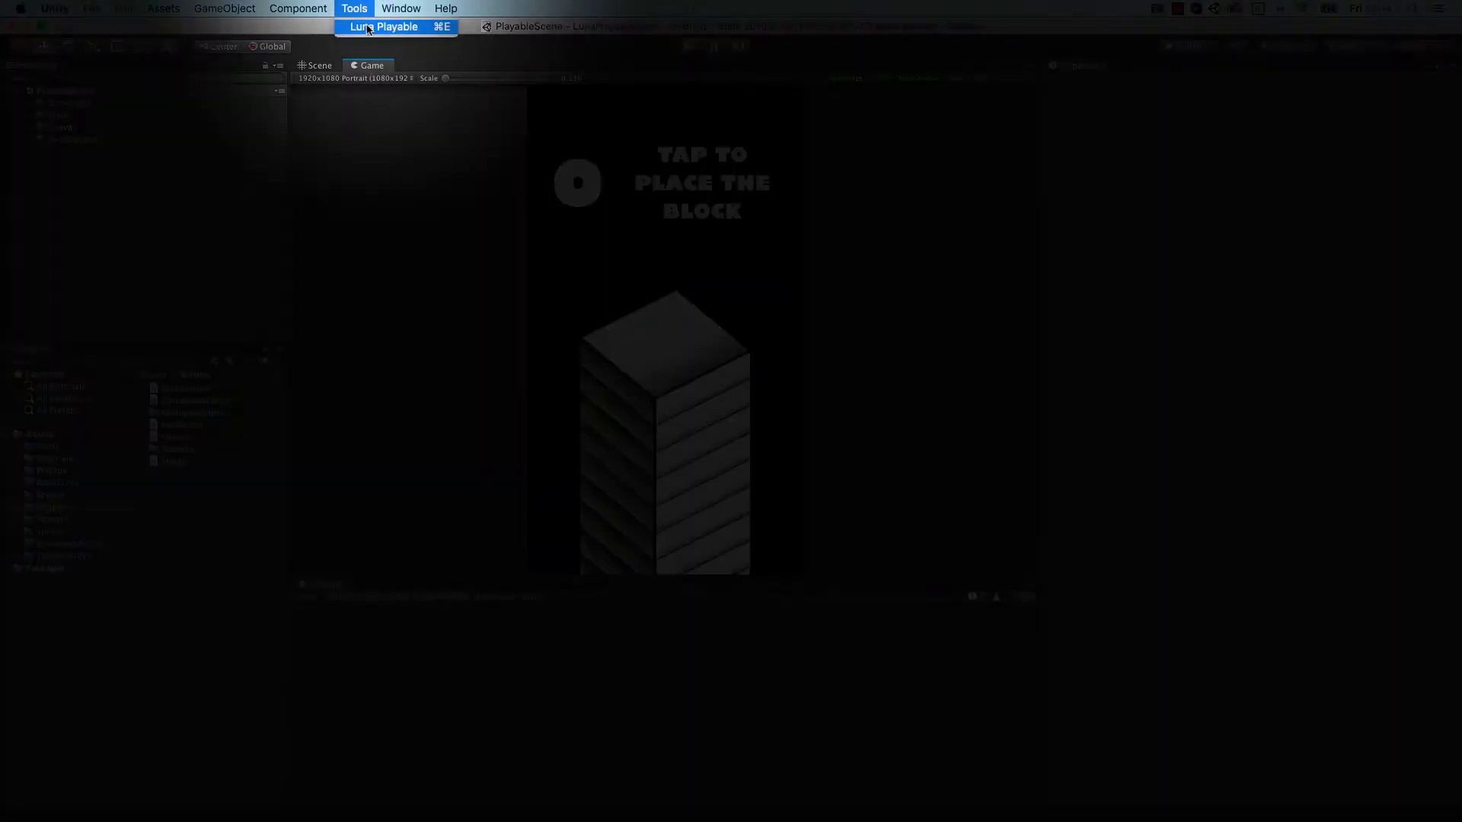
Step: Launch the Luna Playable 0.8.1 window on its Assets page
click(383, 26)
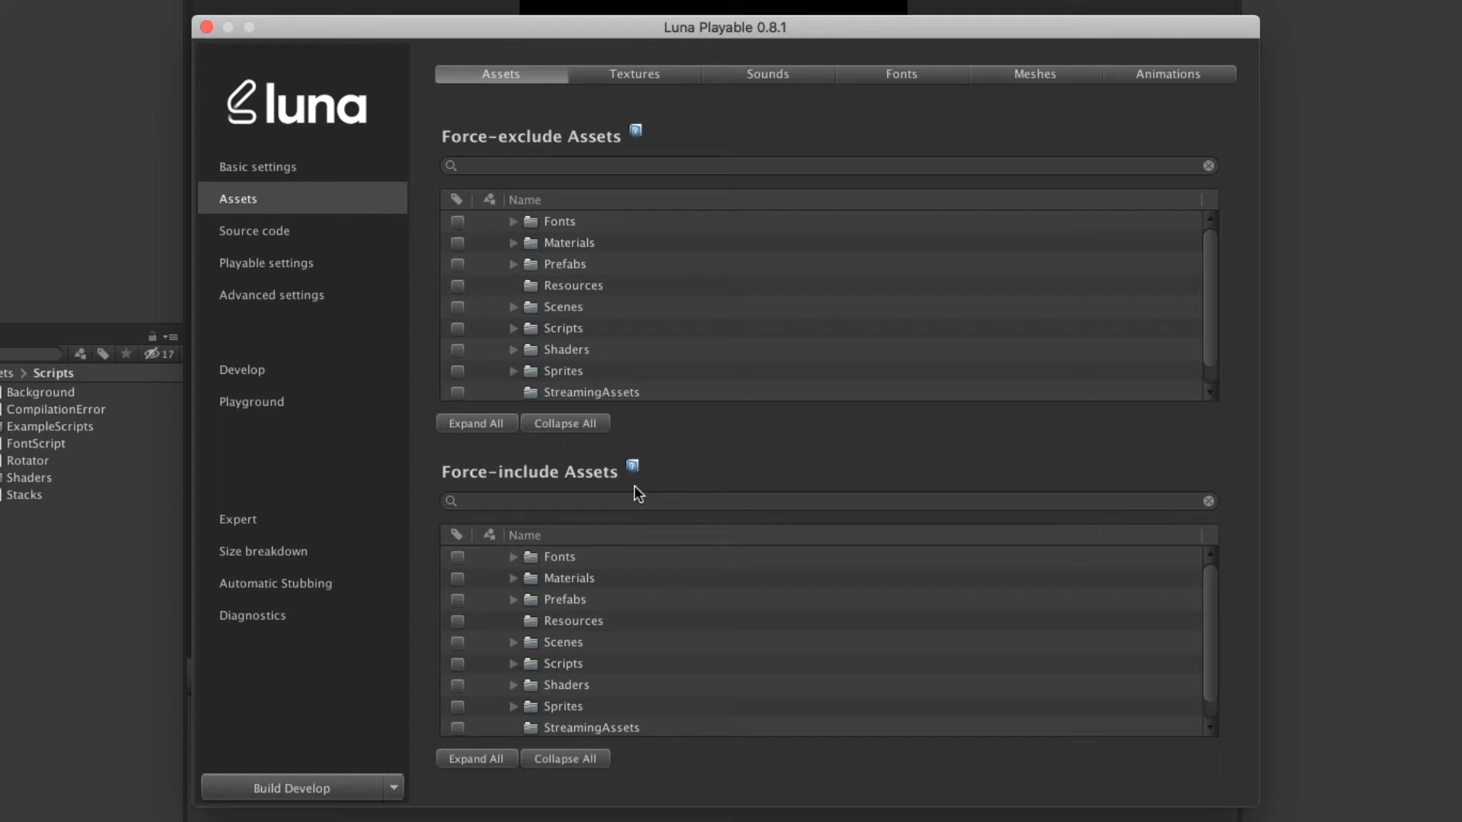
Step: Set Luna's default texture max size to 1024 × 1024, trying PNG-32 then reverting to default format
click(634, 73)
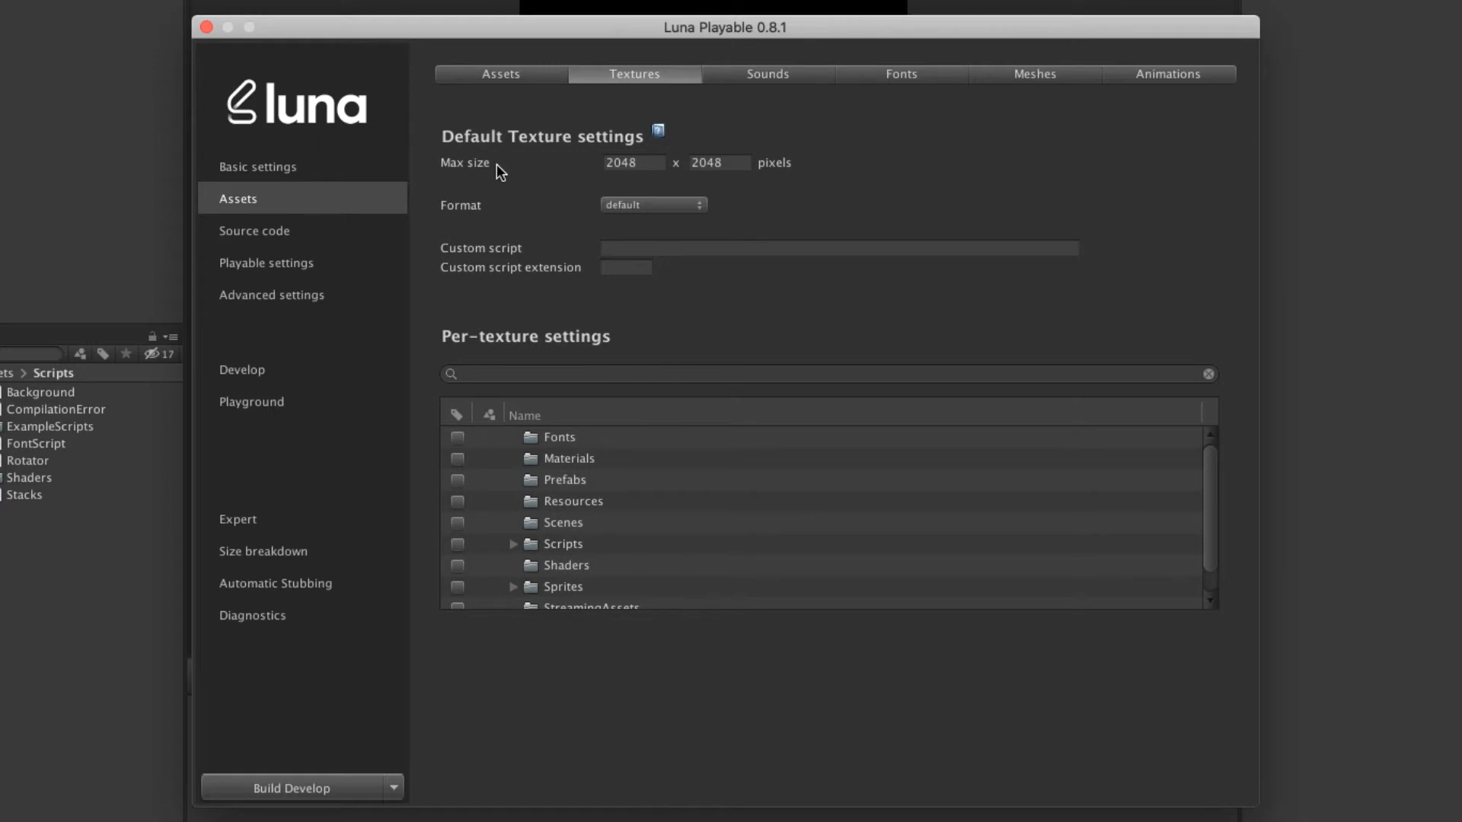
mouse_move(539, 178)
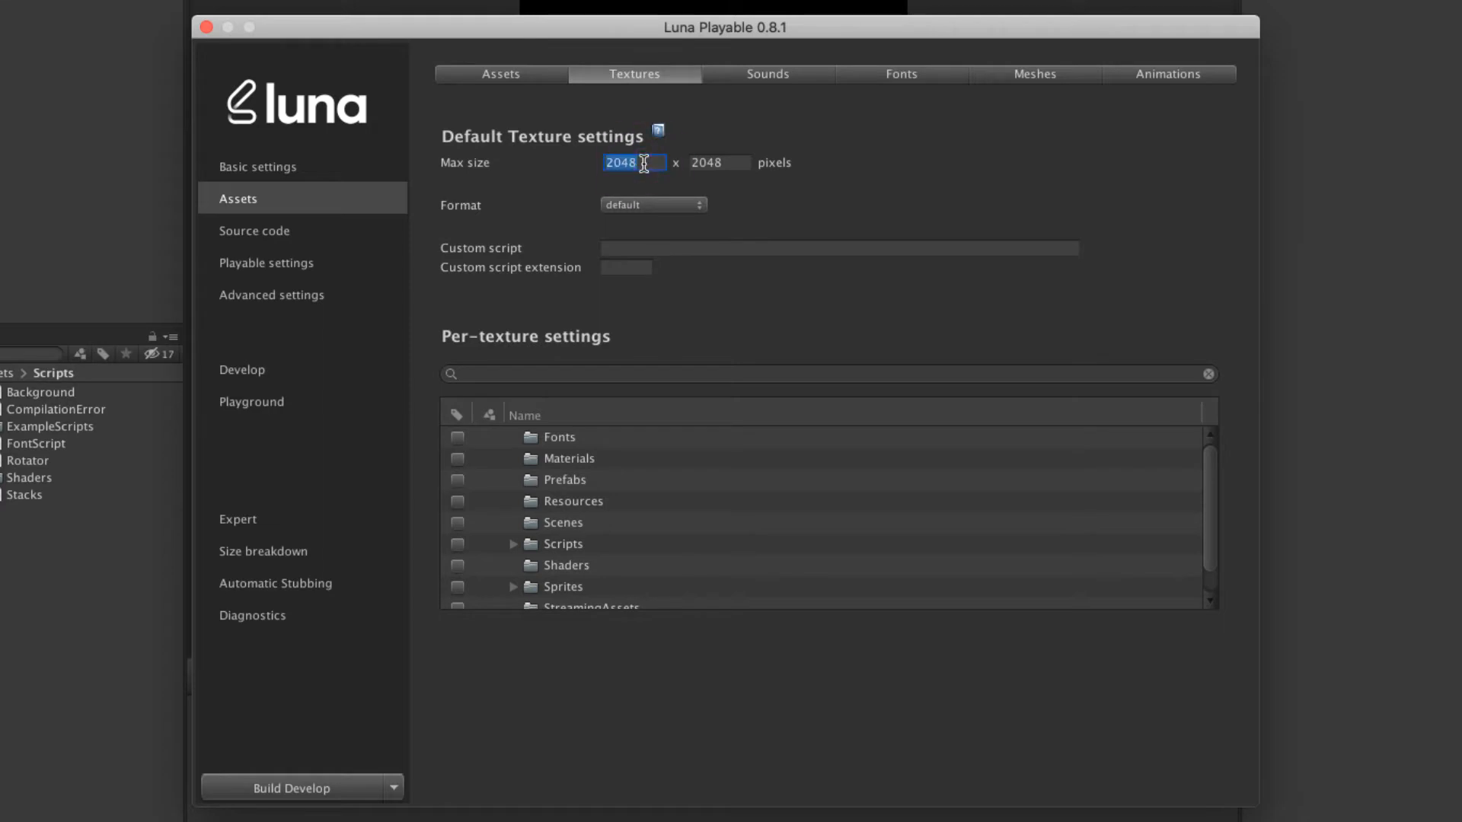
text(1024)
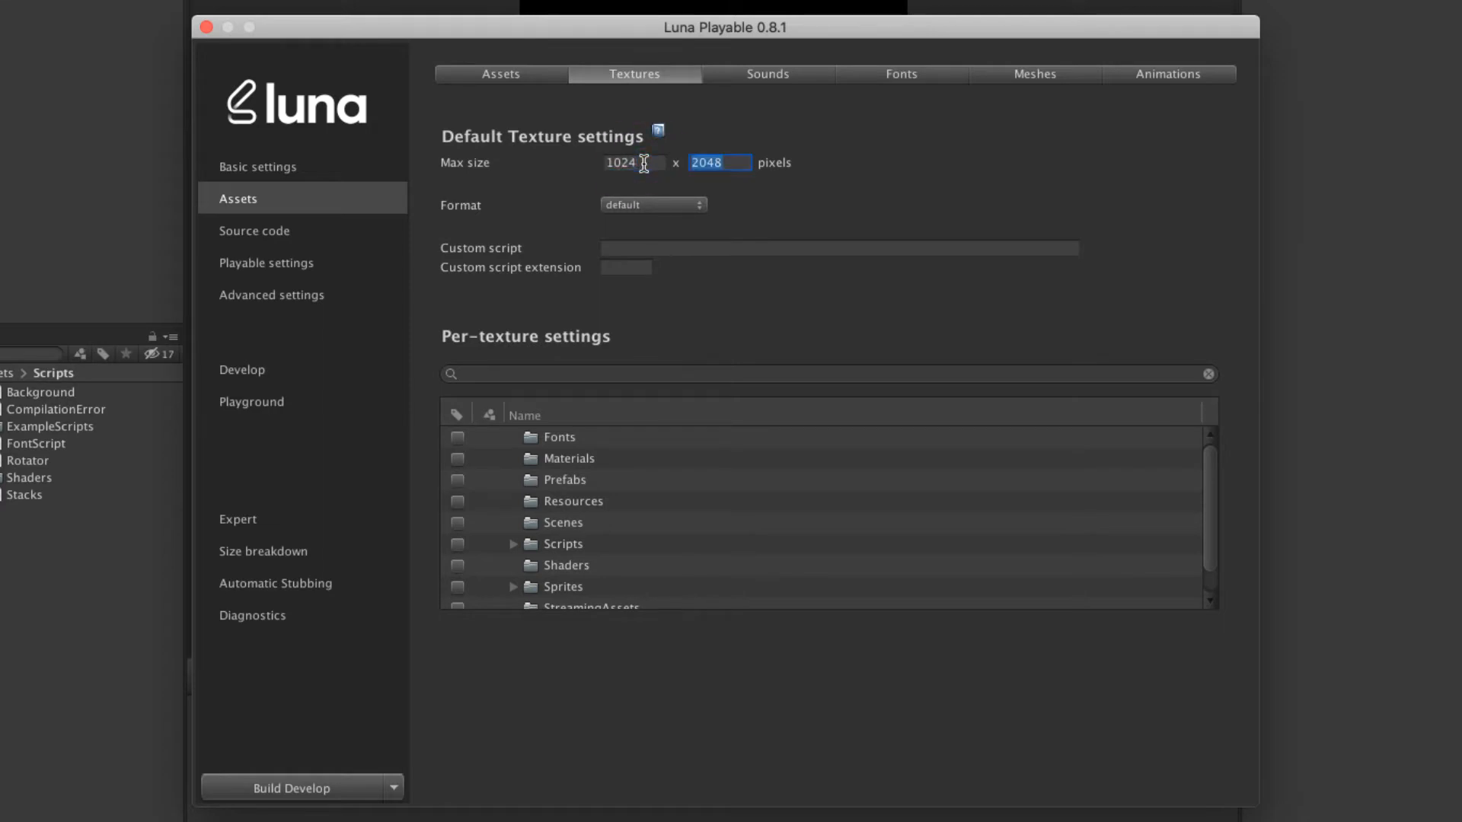
text(1024)
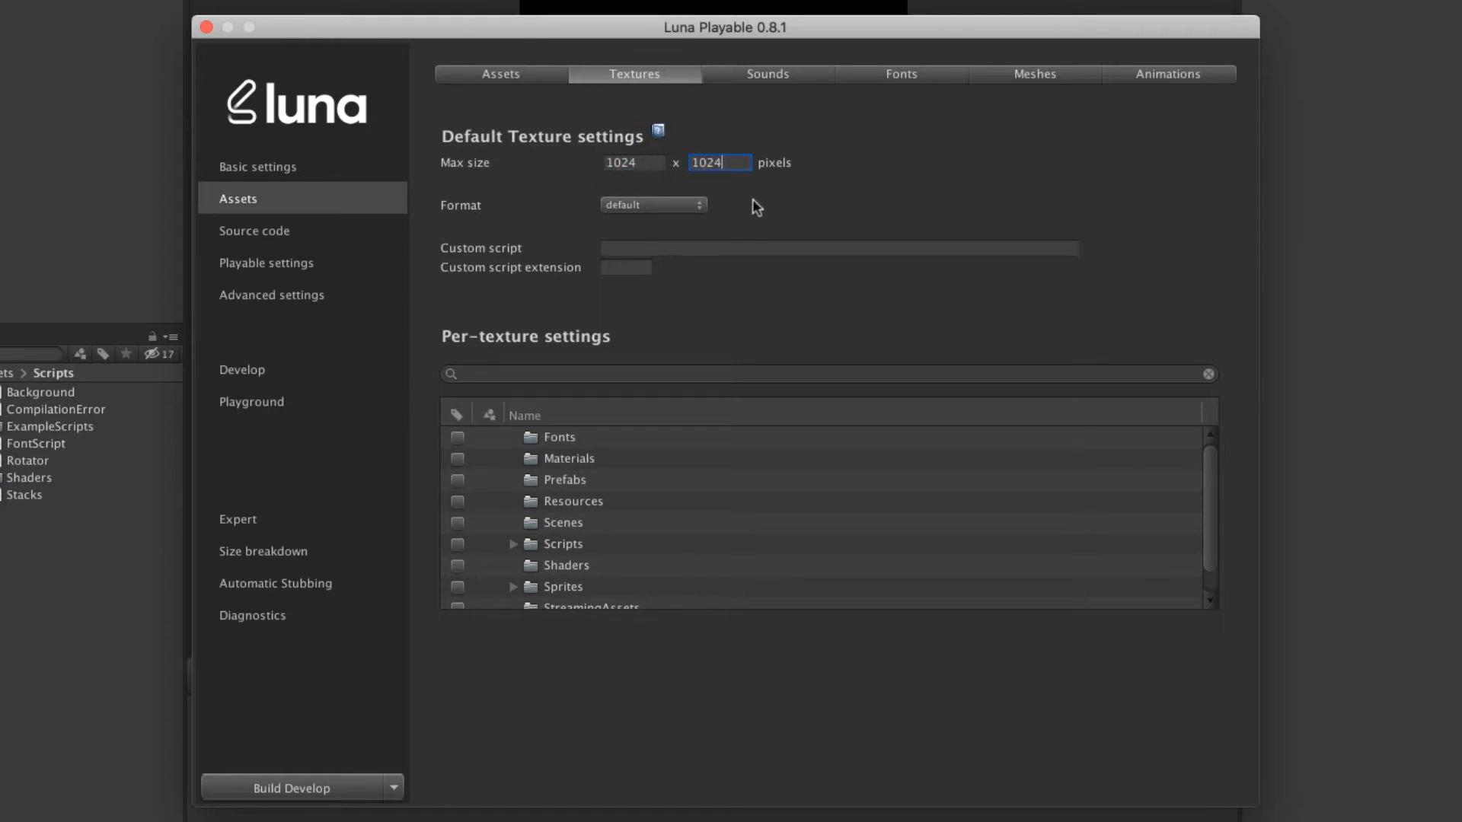
click(653, 204)
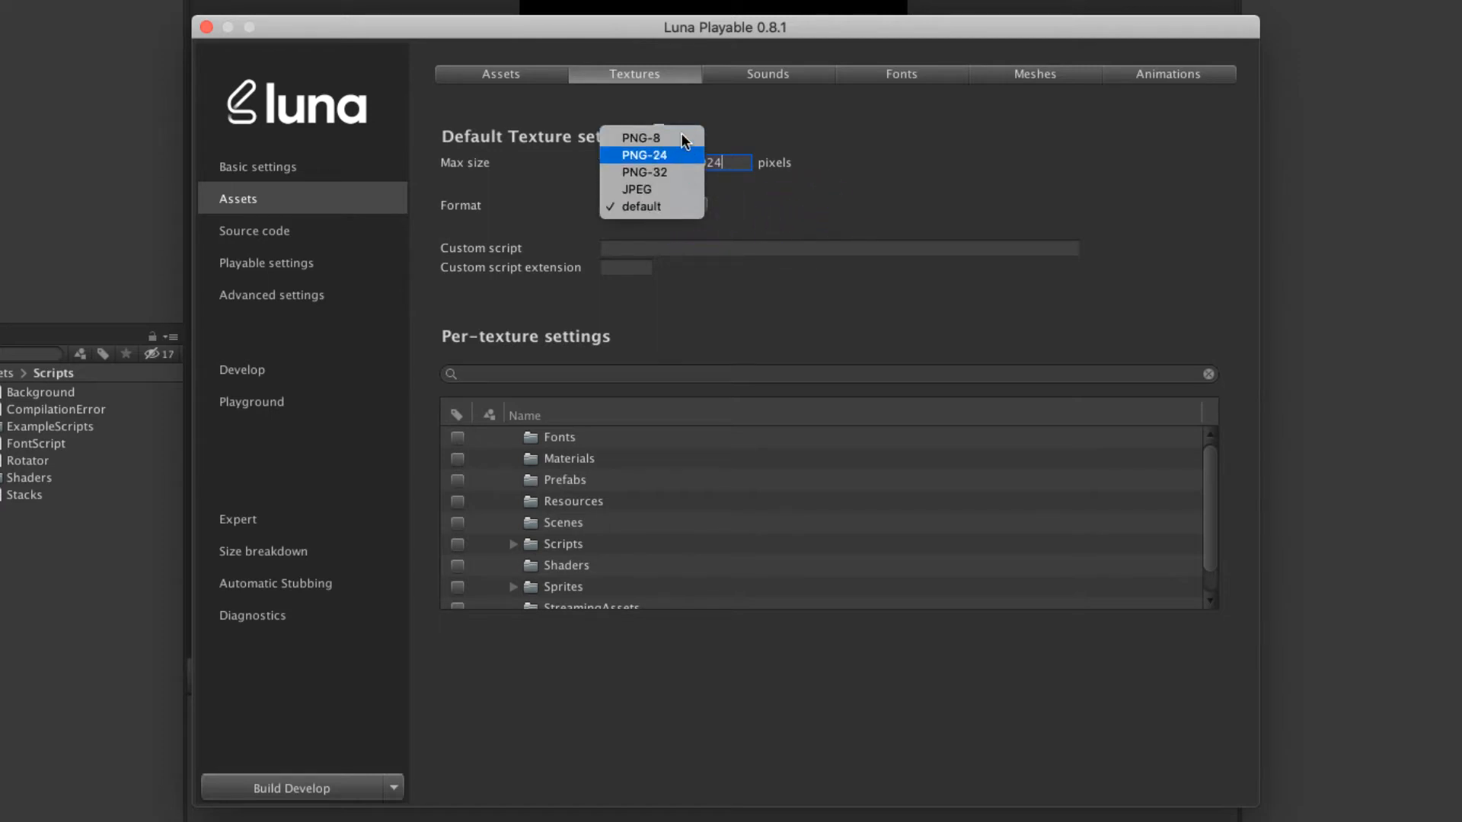
click(644, 172)
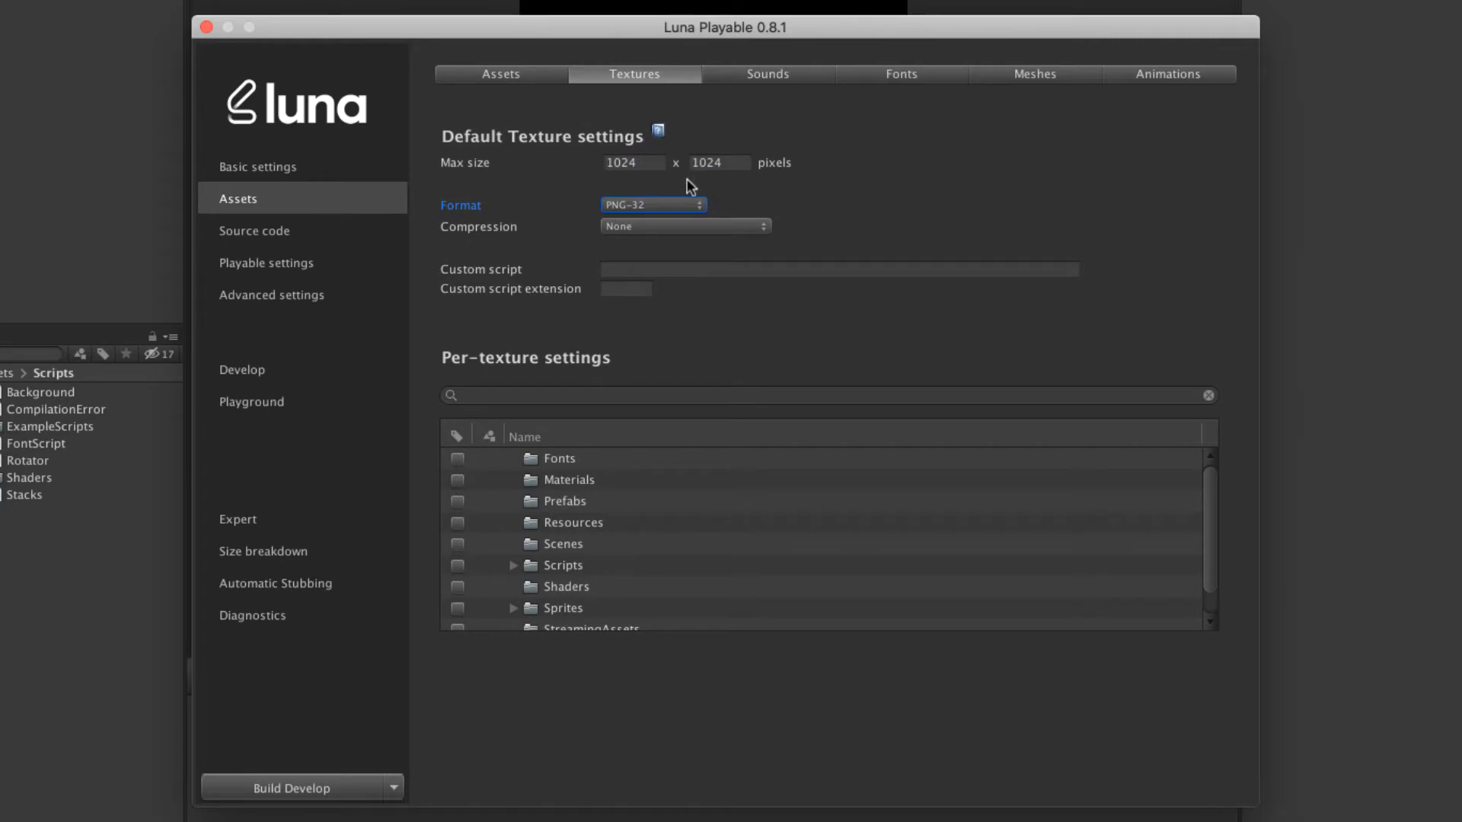
click(683, 226)
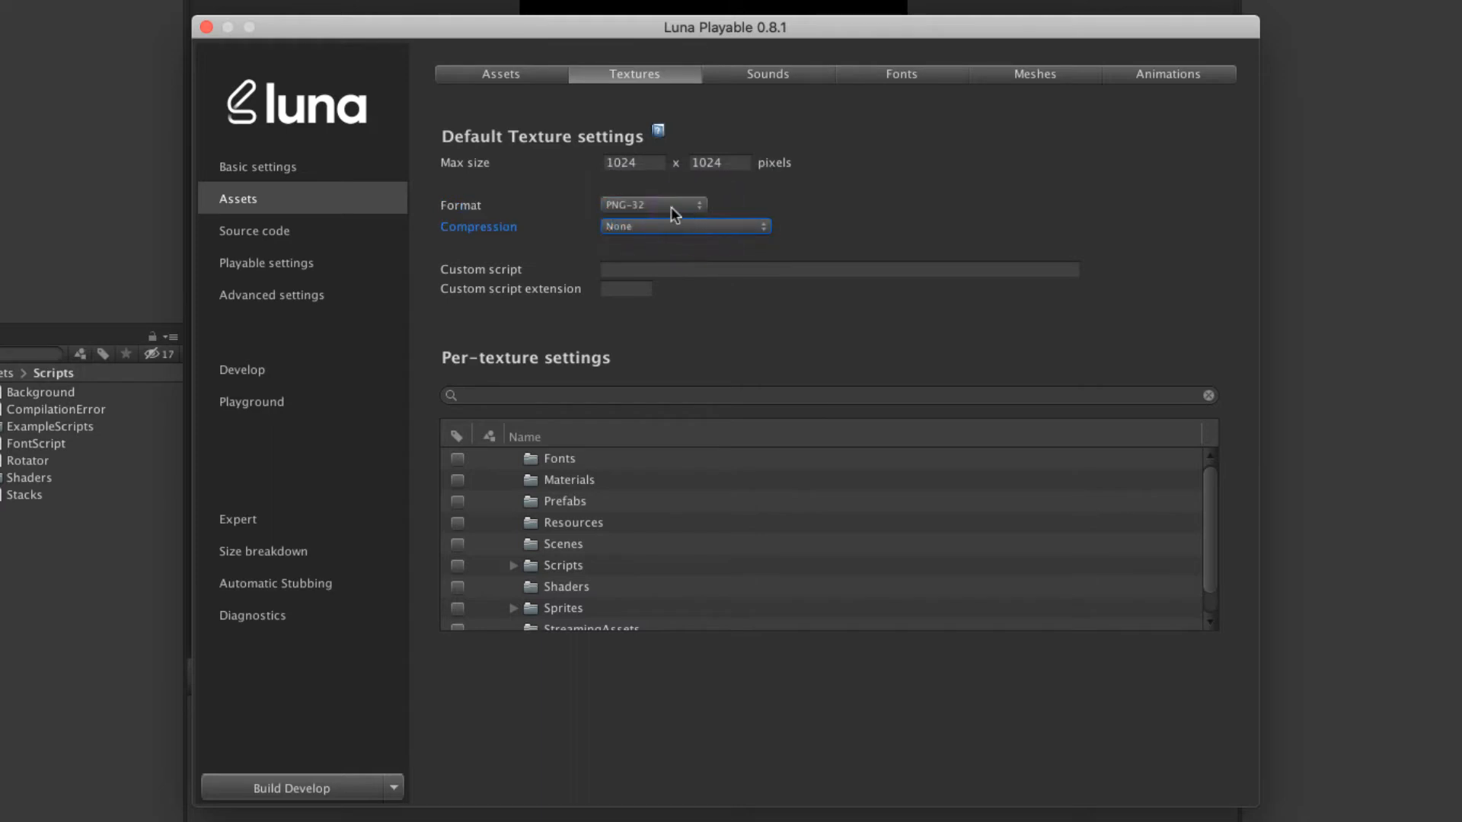
click(653, 204)
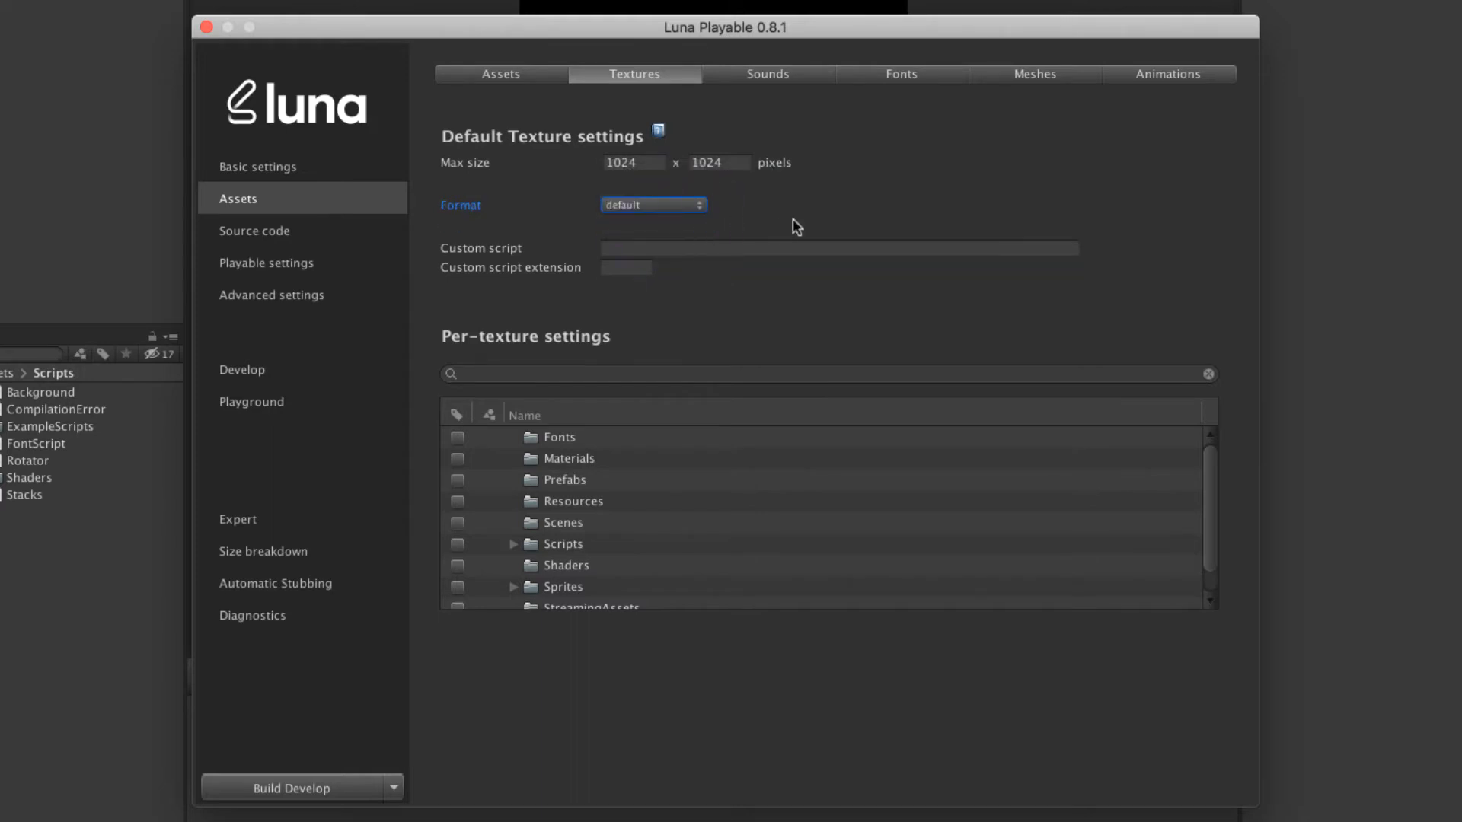
scroll(down, 3)
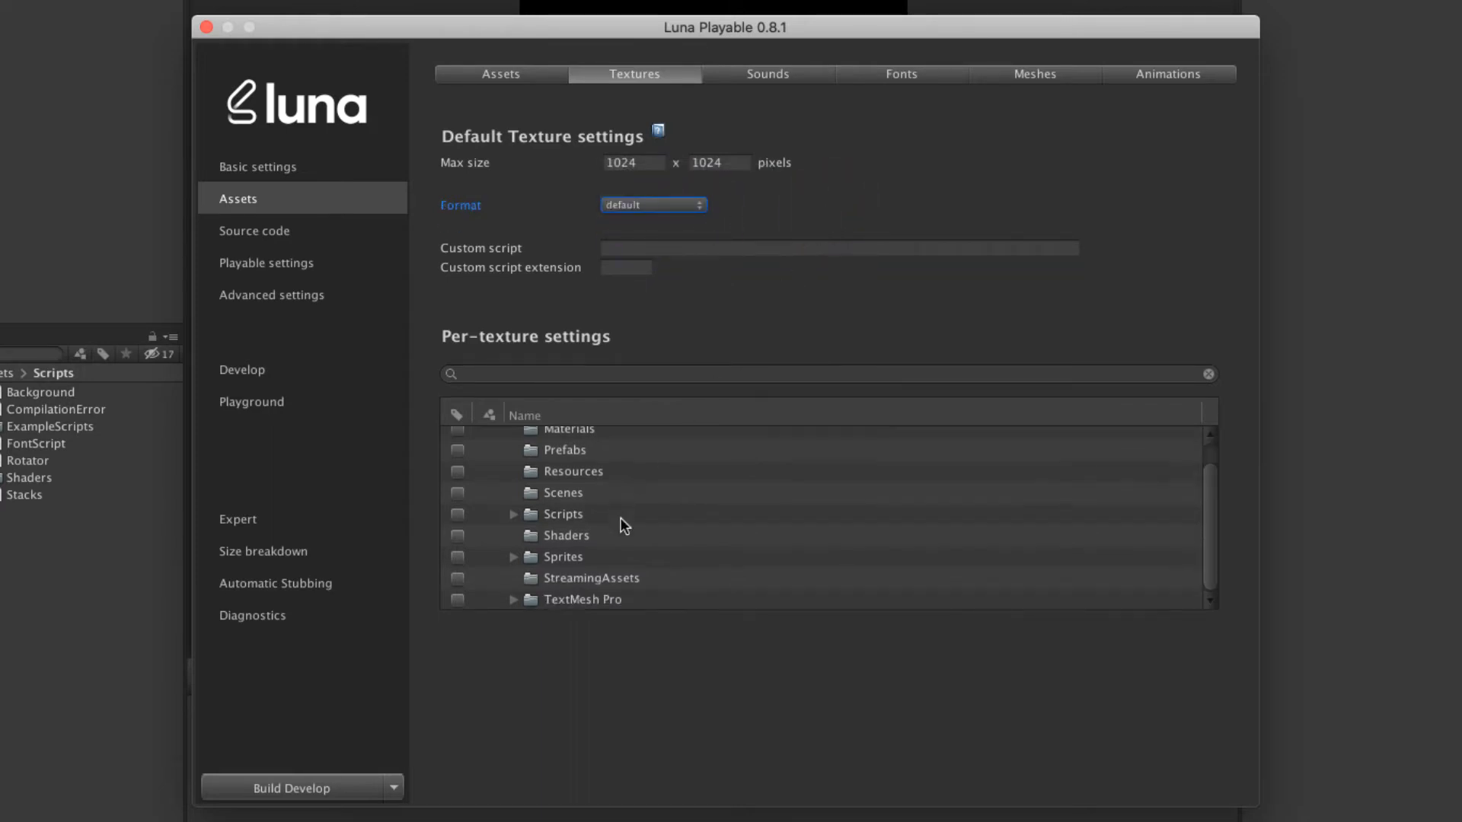
Step: Override background.png under Sprites at 512 × 512 in PNG-24 format
click(513, 557)
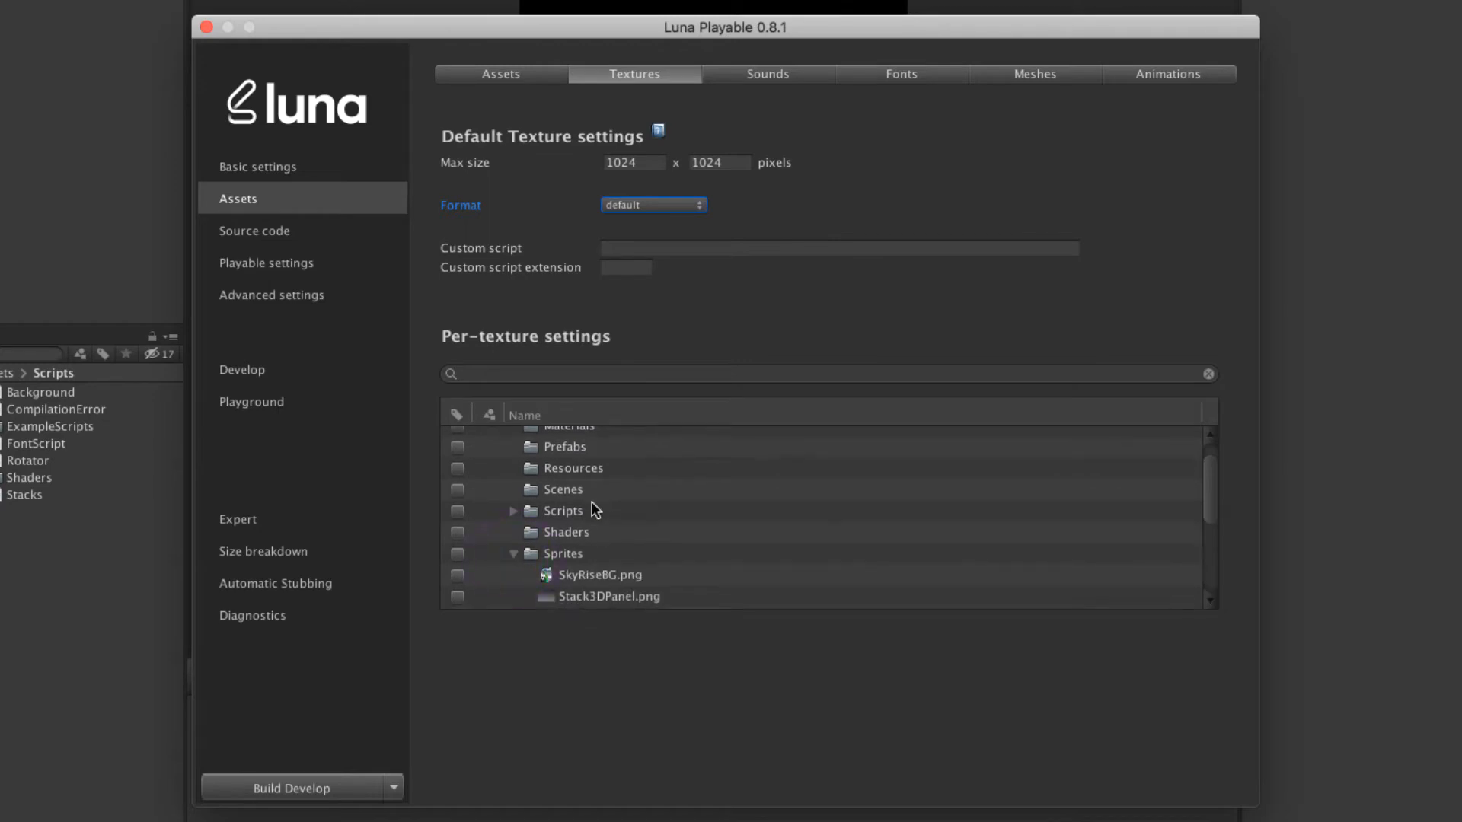
click(606, 543)
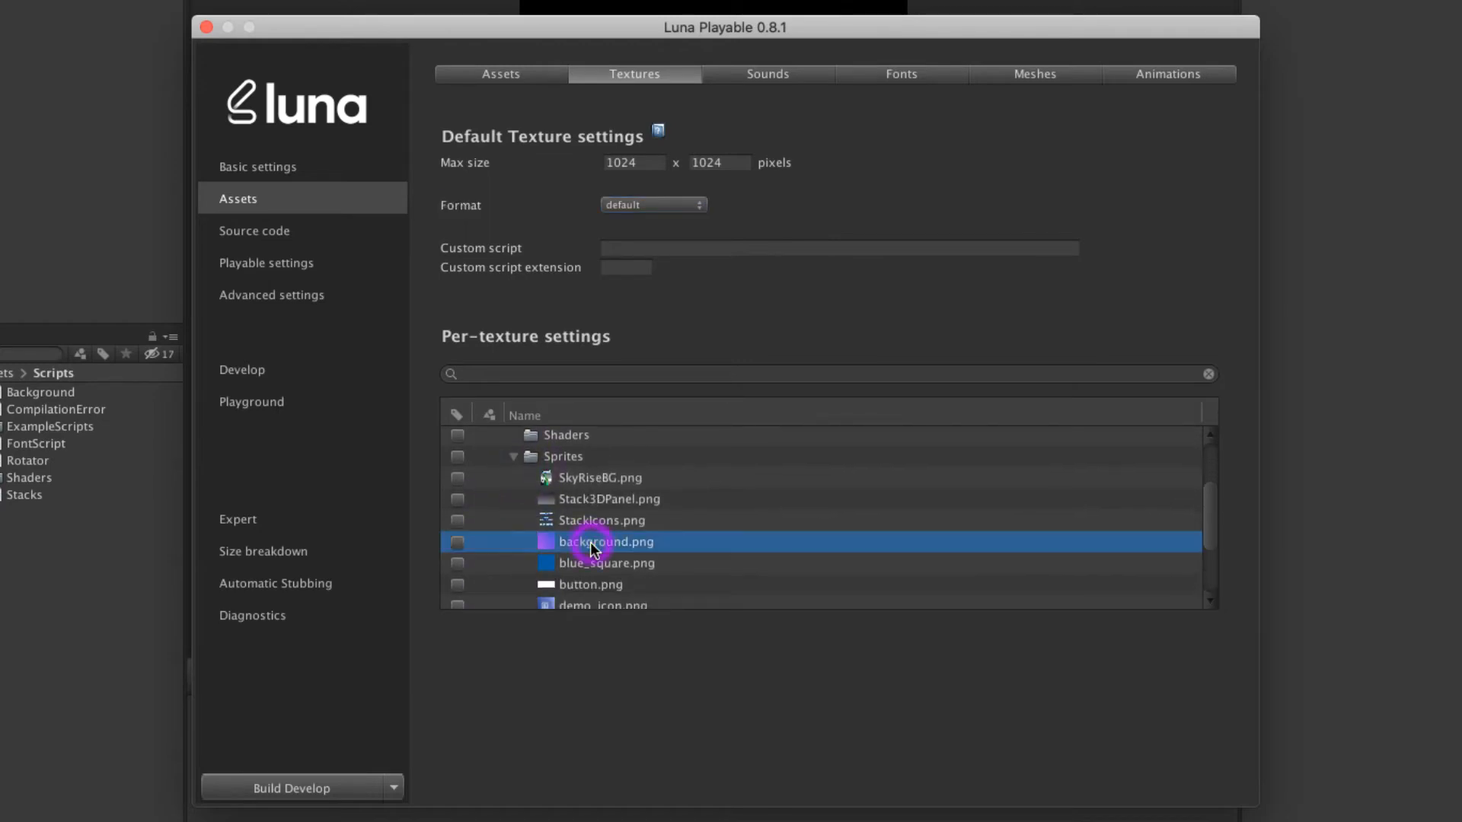
click(458, 542)
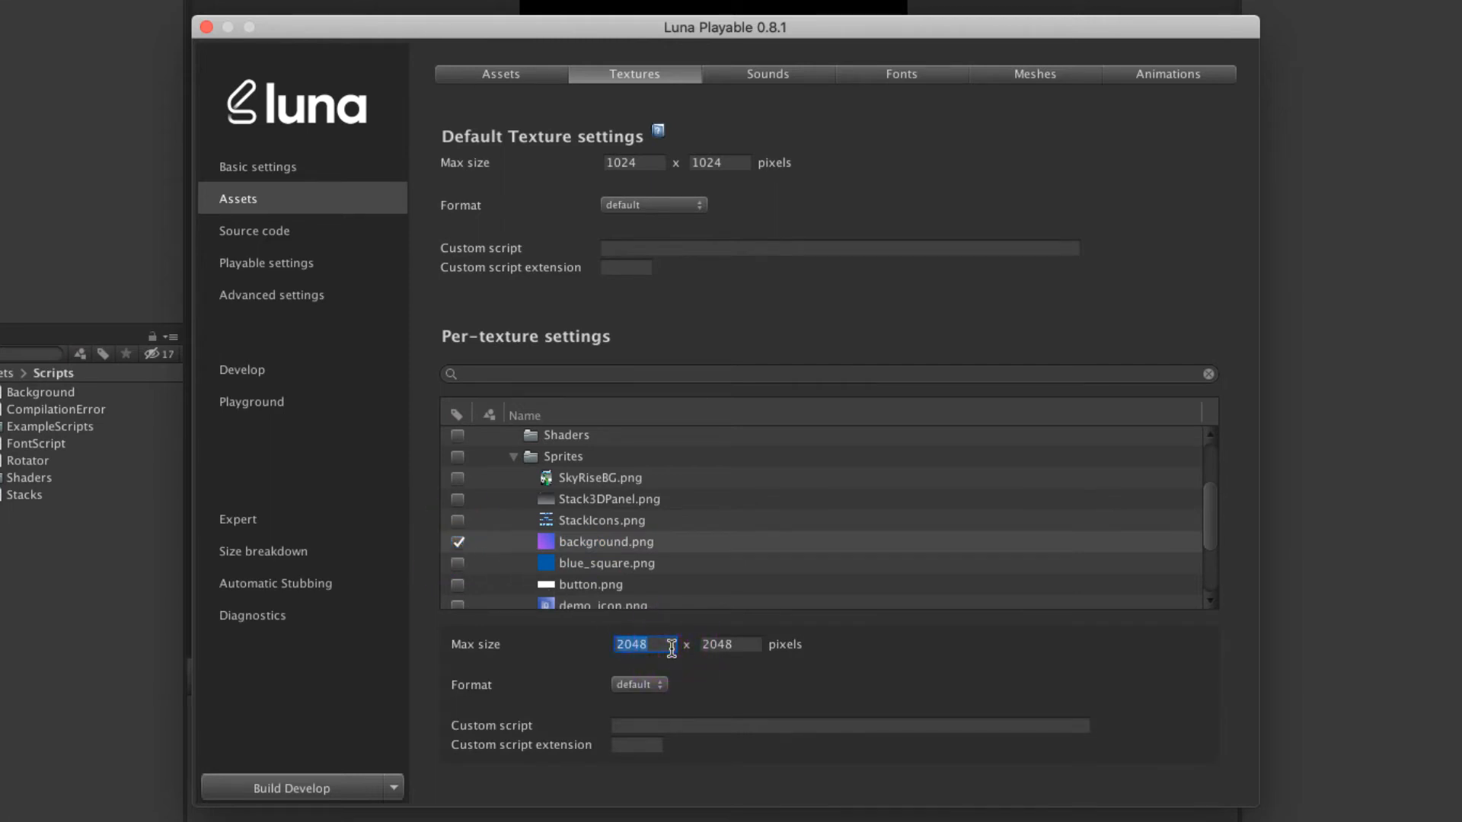
text(512)
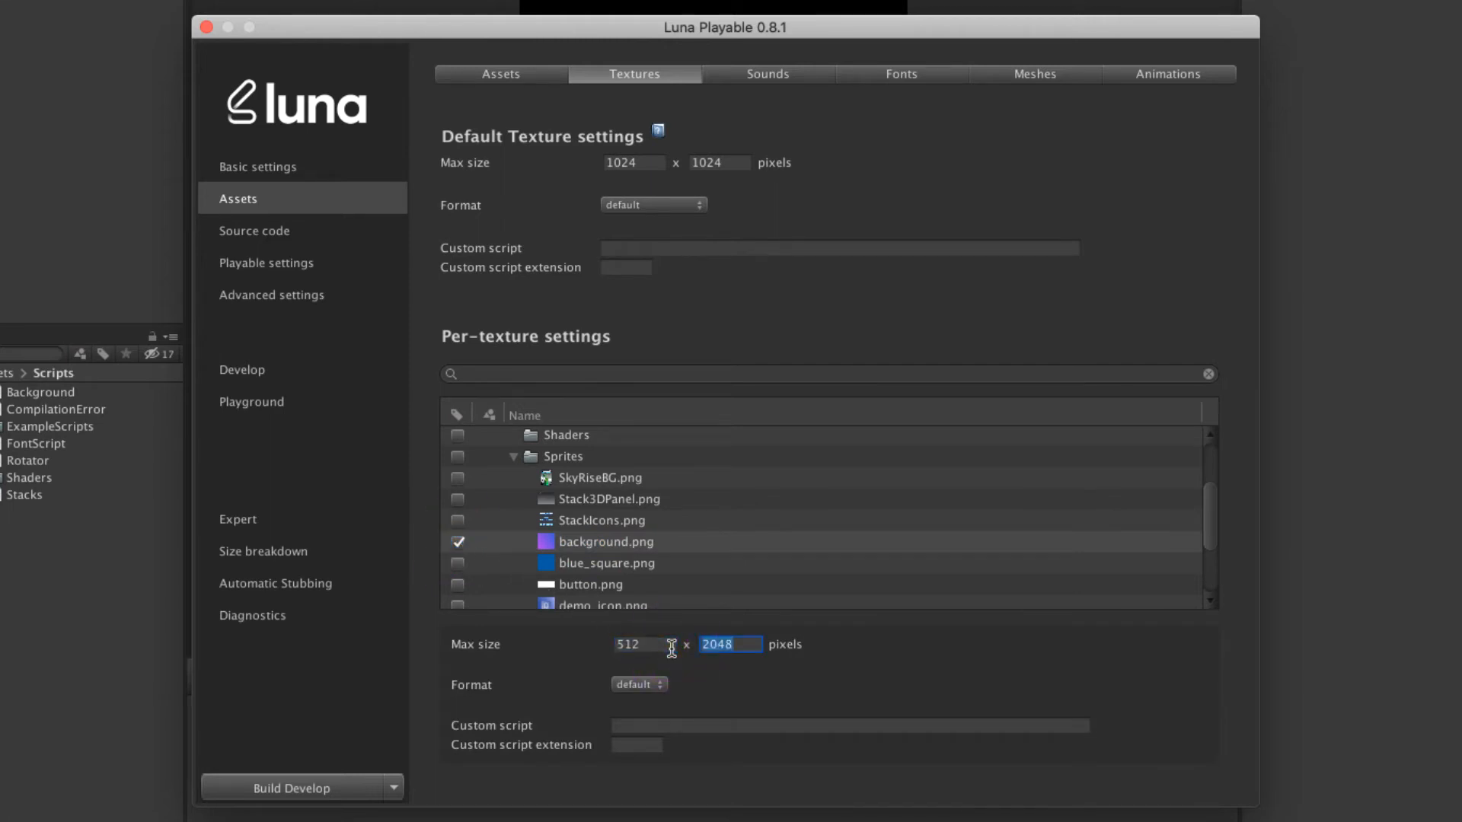
text(512)
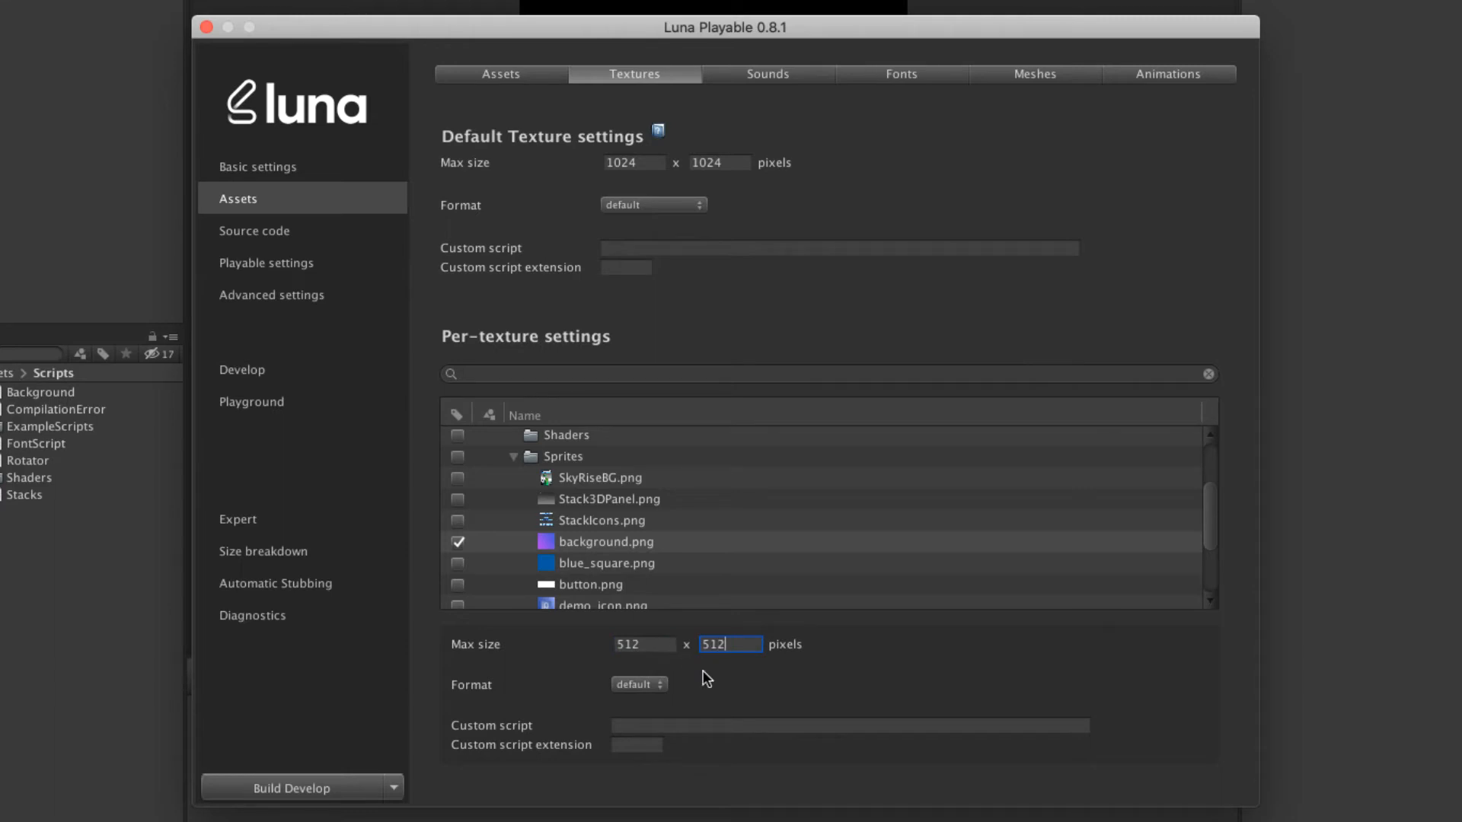
click(640, 684)
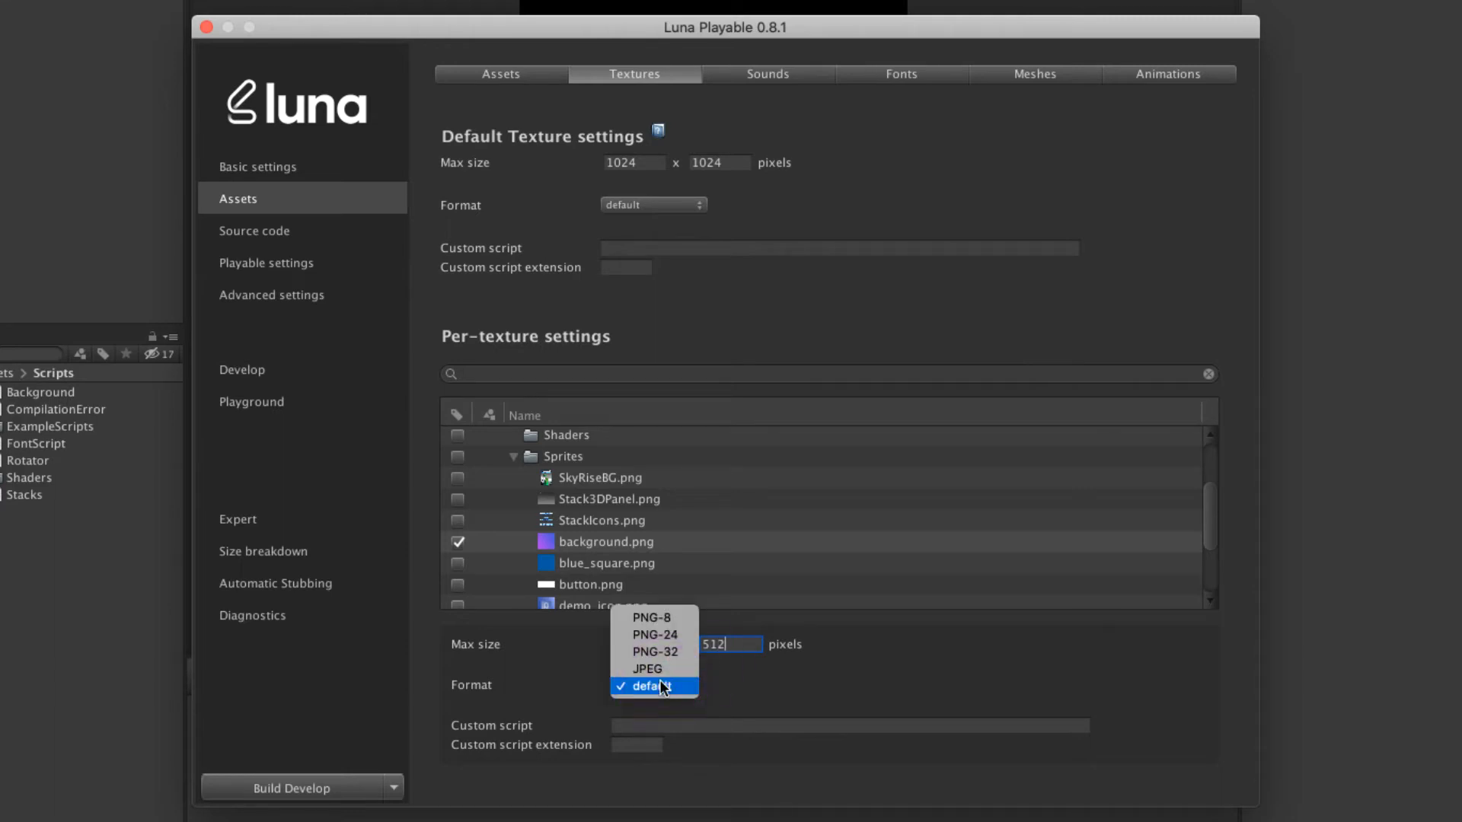
mouse_move(673, 650)
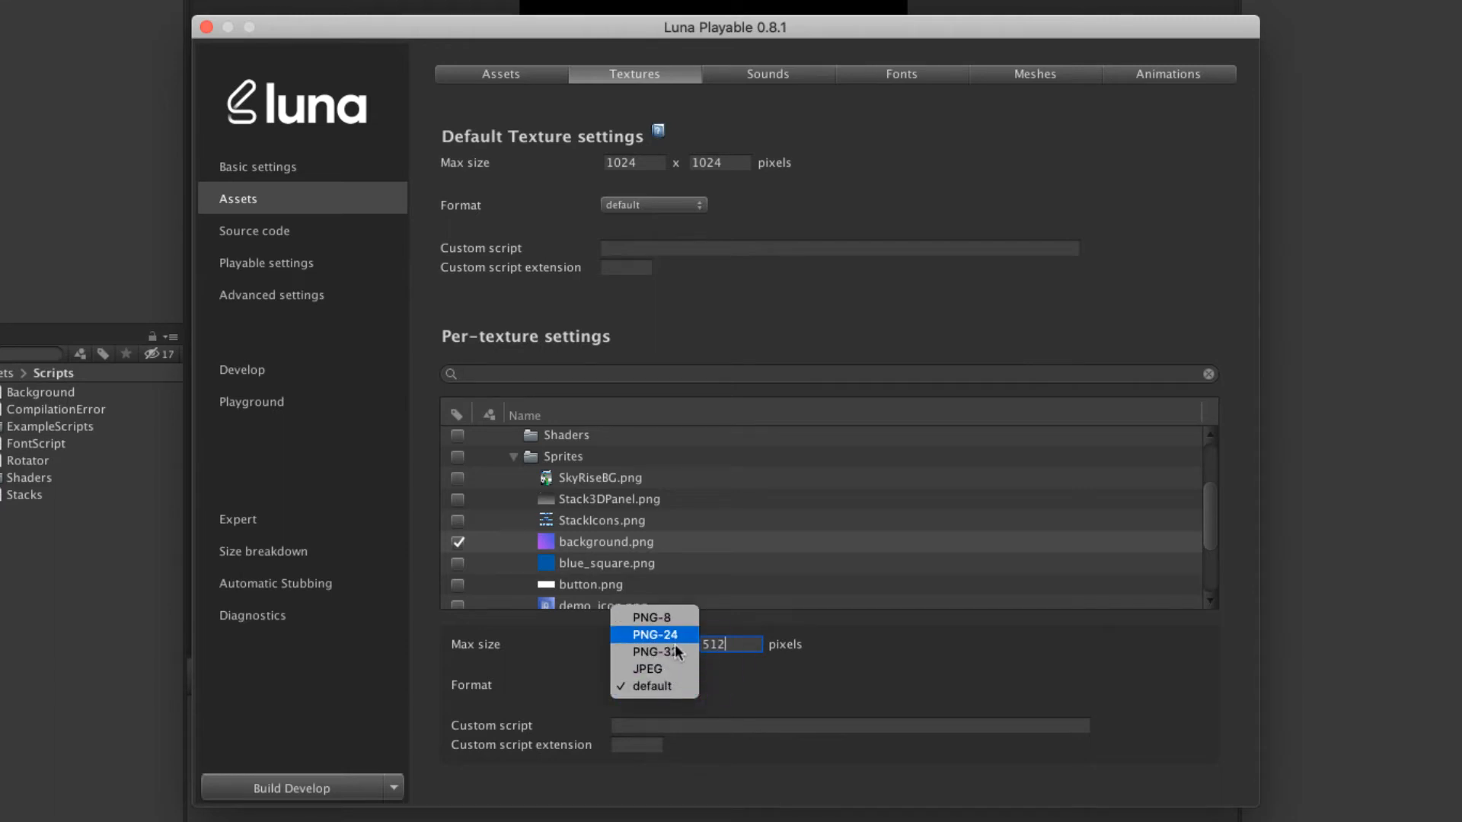
click(654, 633)
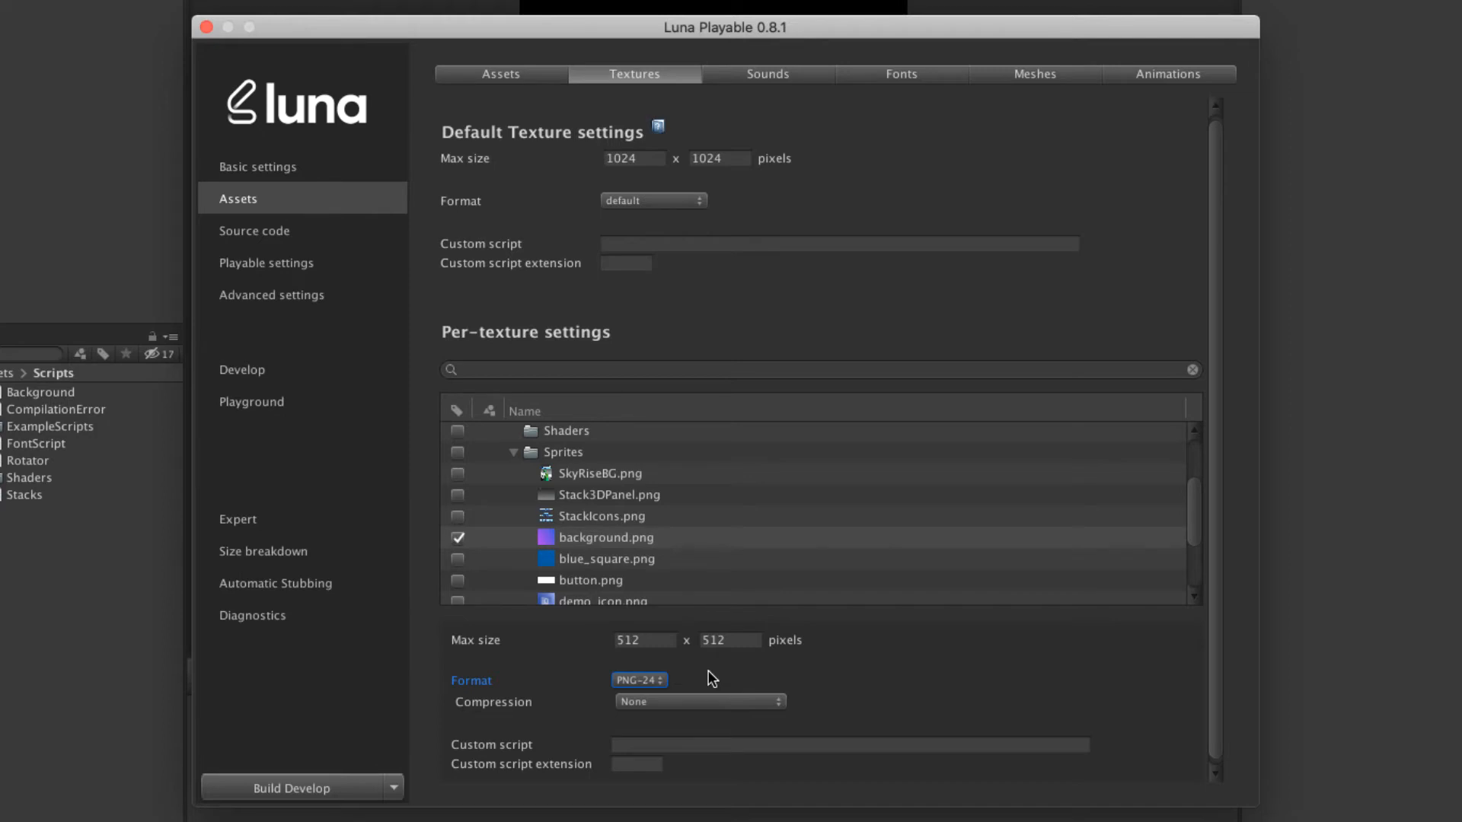
click(768, 73)
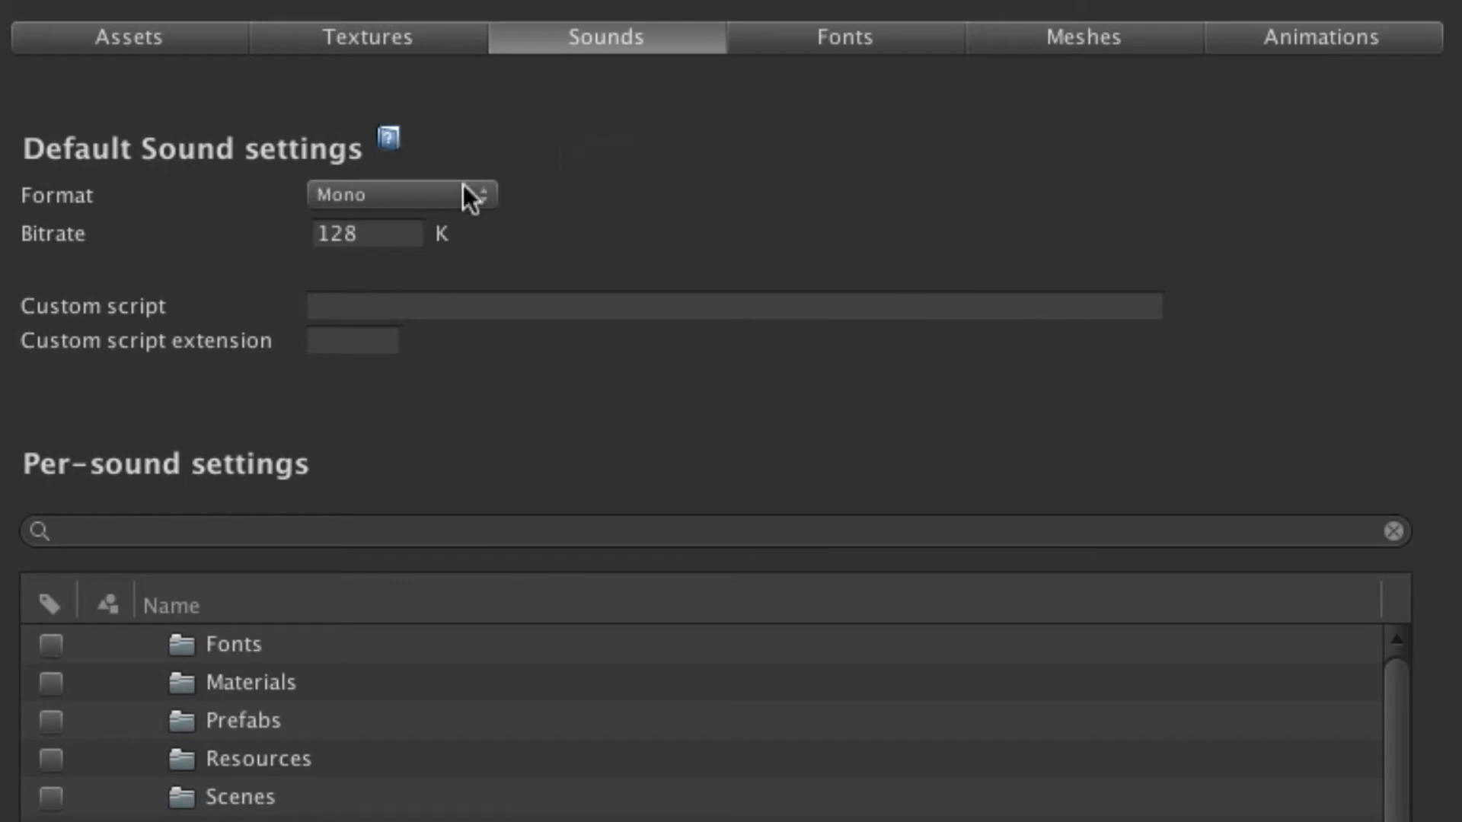
Step: Review the Mono, 128 bitrate sound defaults and move to the Fonts settings
click(401, 194)
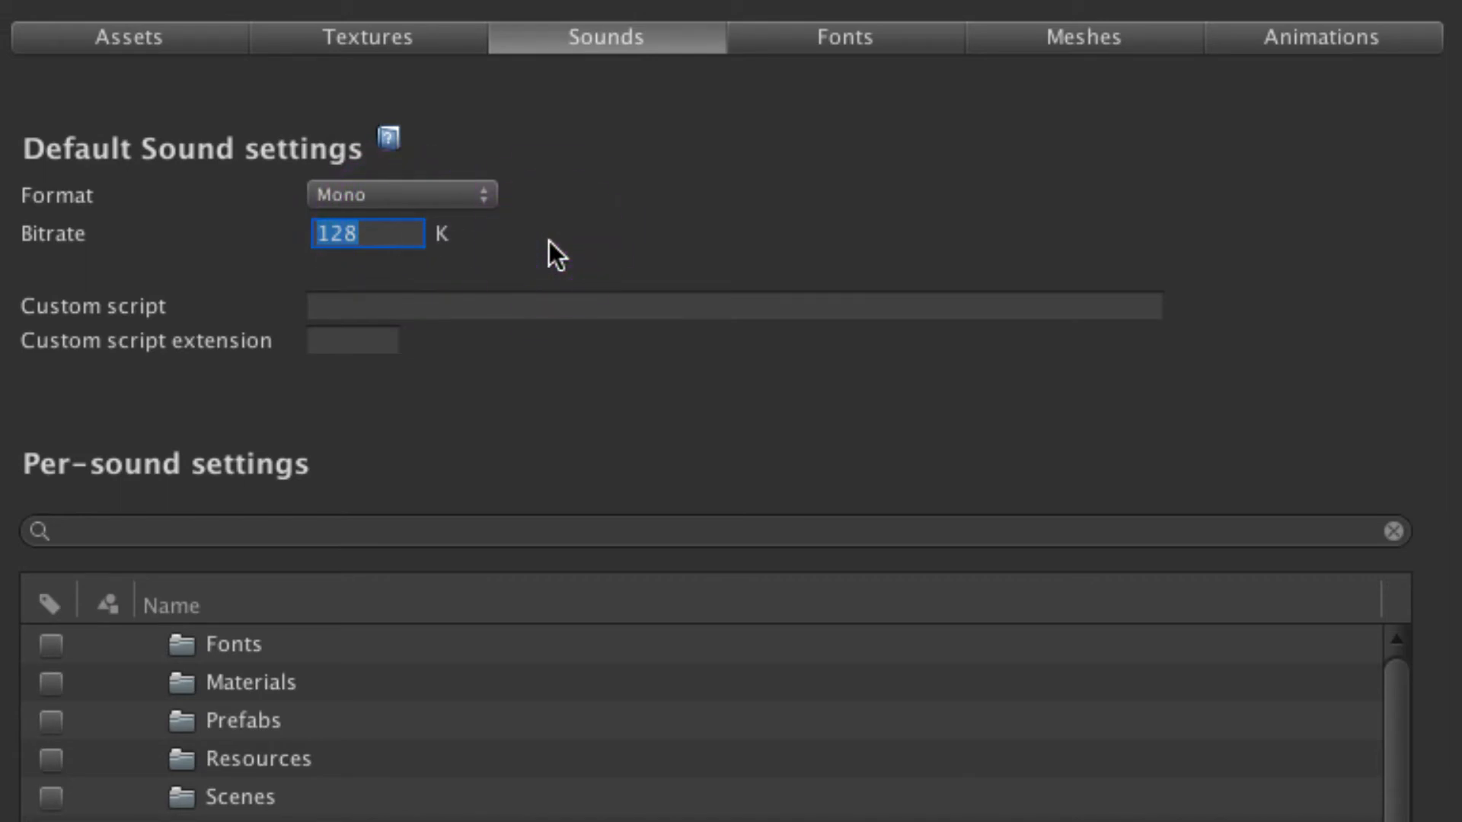
click(842, 37)
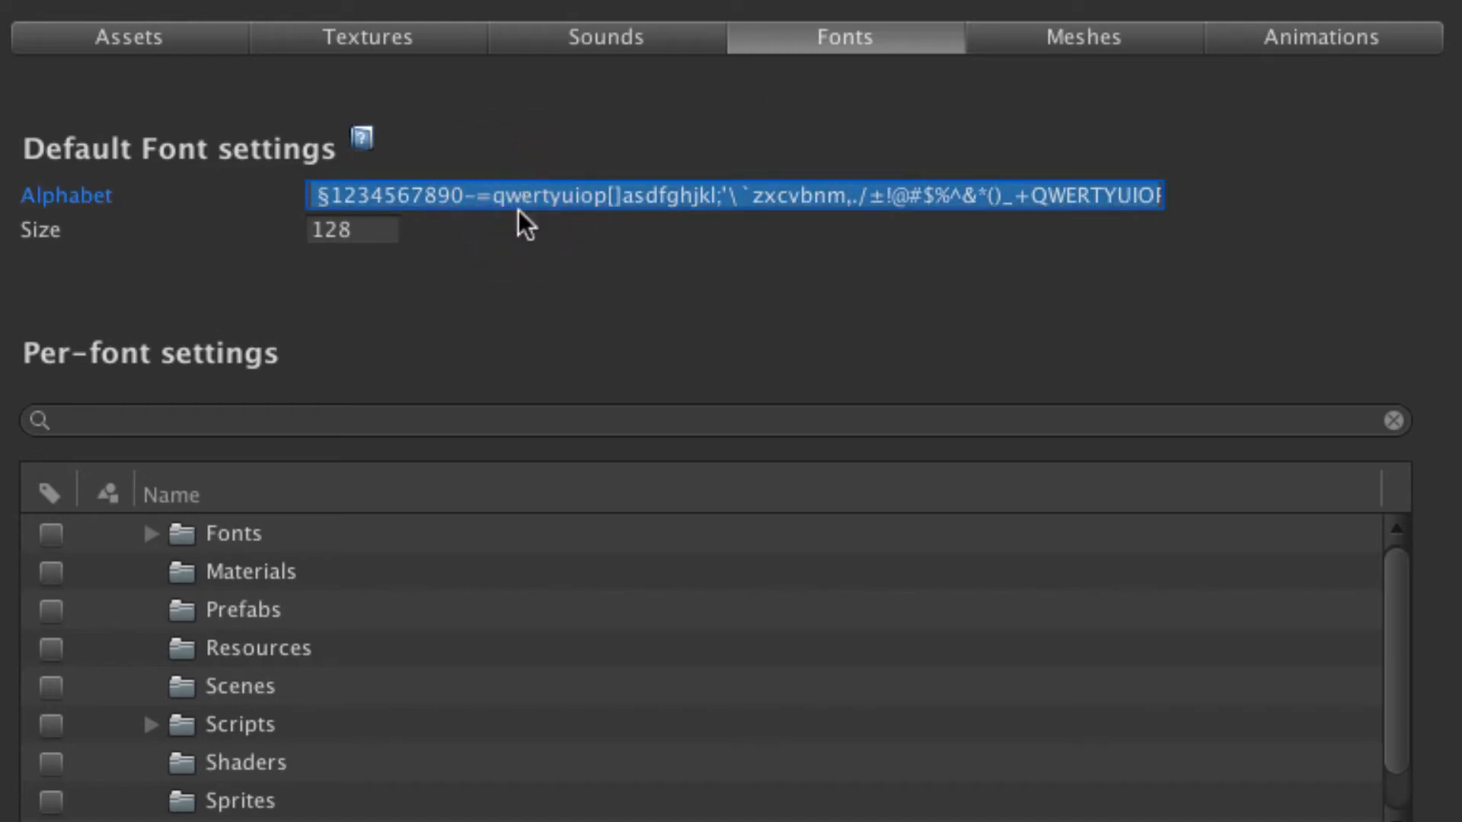
Step: Check the 128 font size, then enable half-precision floating-point mesh storage on the Meshes page
click(351, 230)
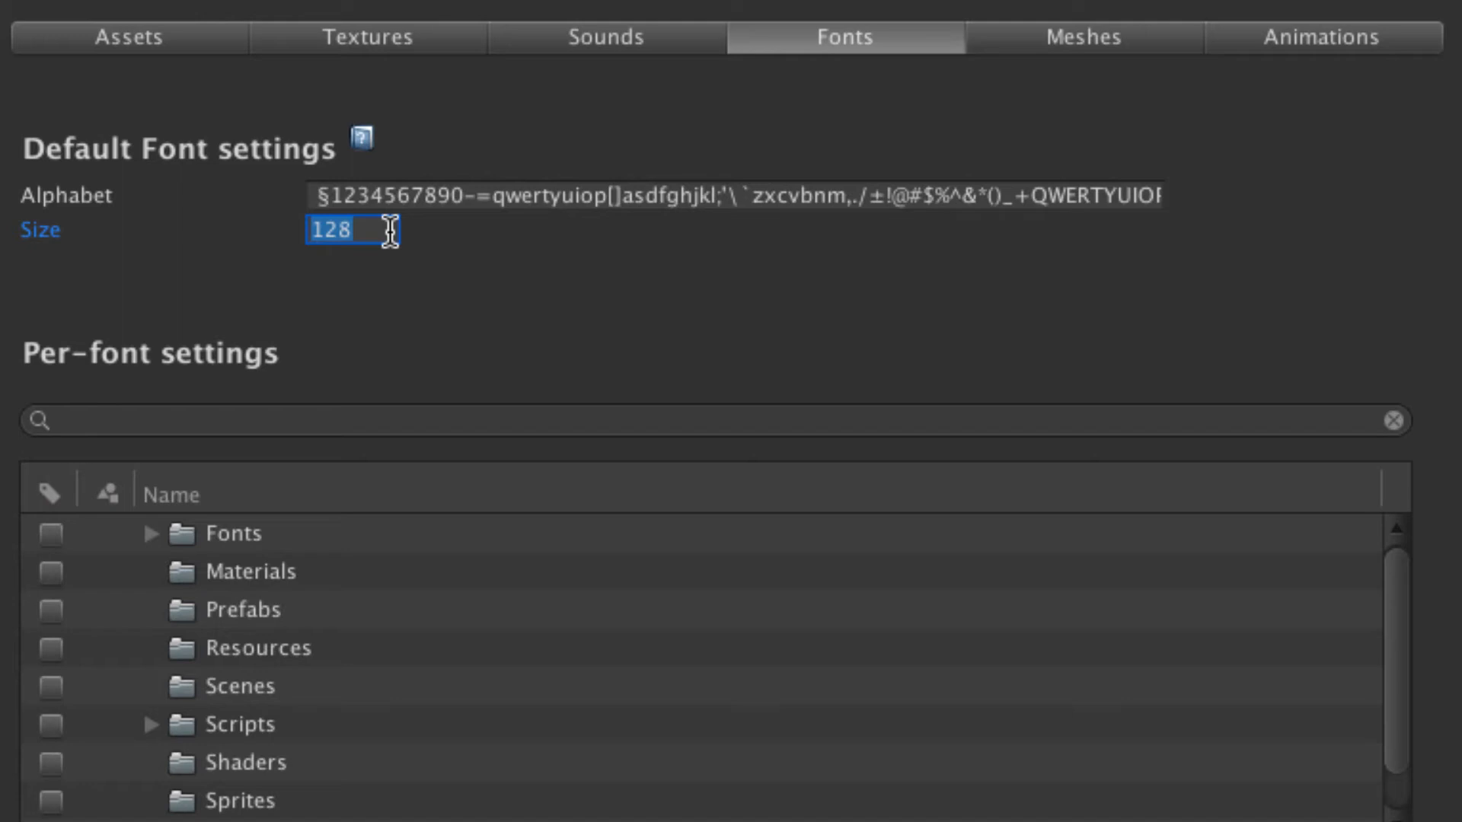
mouse_move(716, 300)
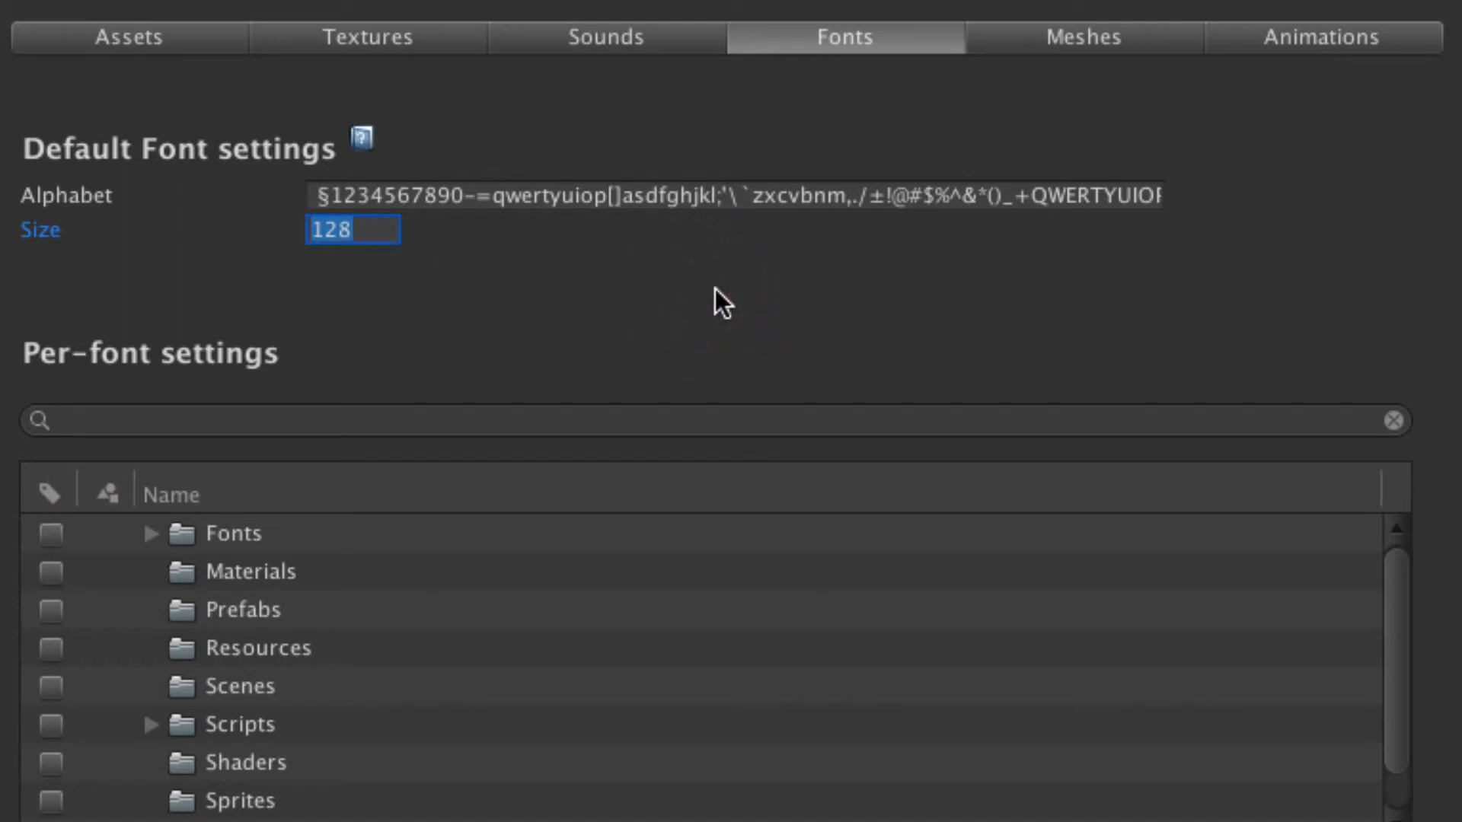
click(1081, 36)
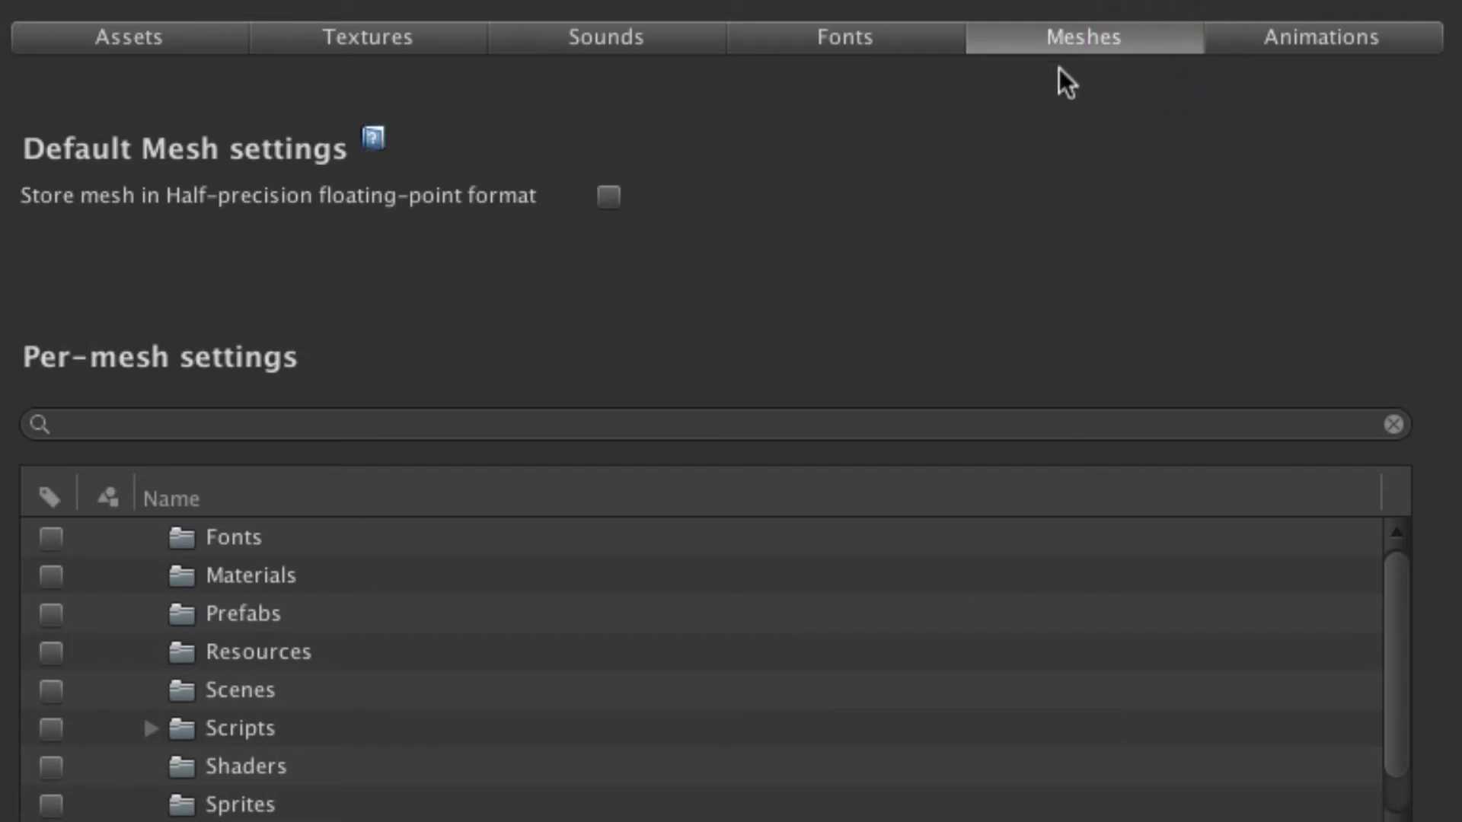
click(609, 196)
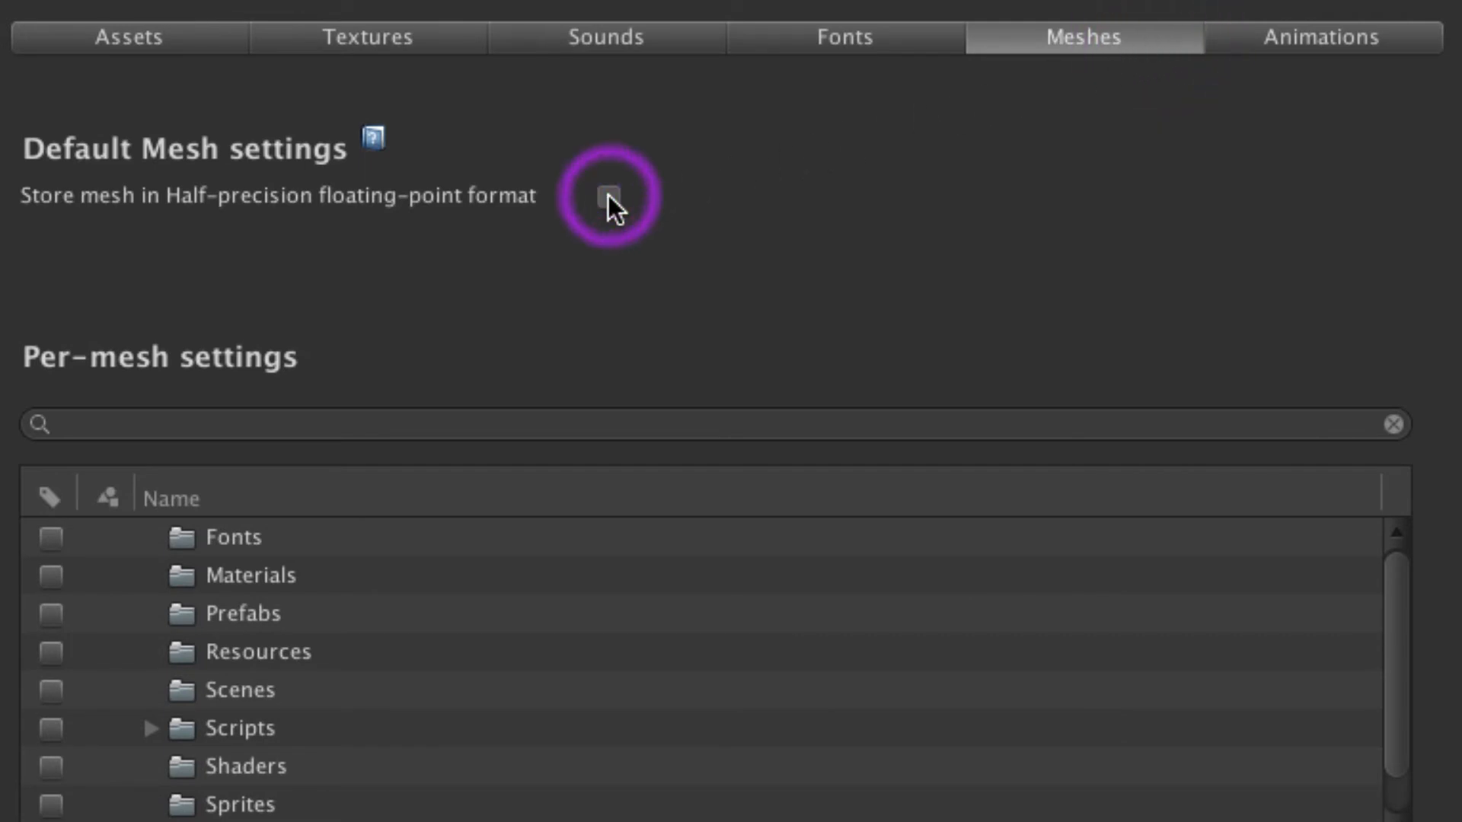
click(608, 196)
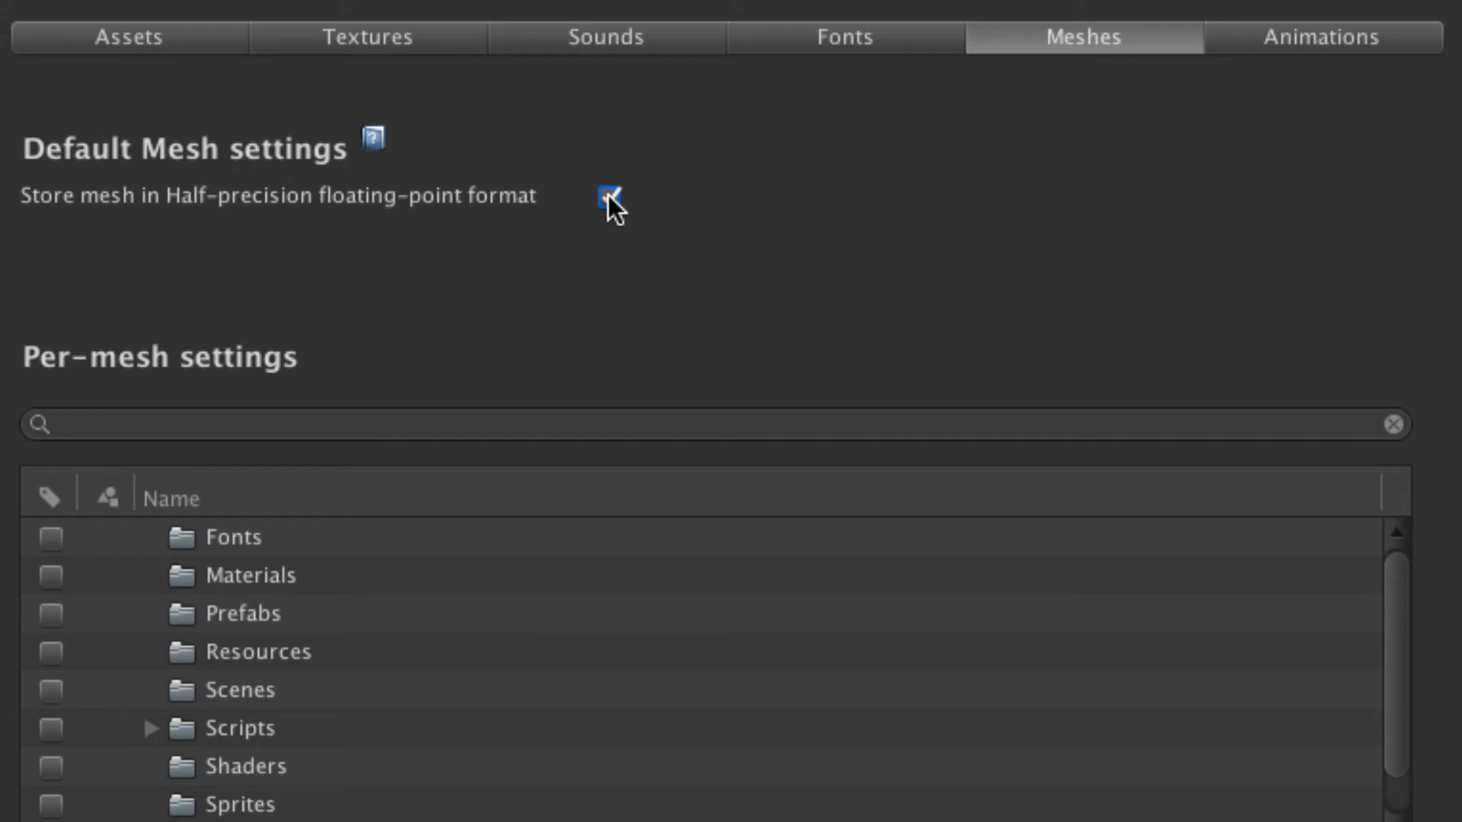
Step: Enable half-precision floating-point animation storage on the Animations page
click(1320, 37)
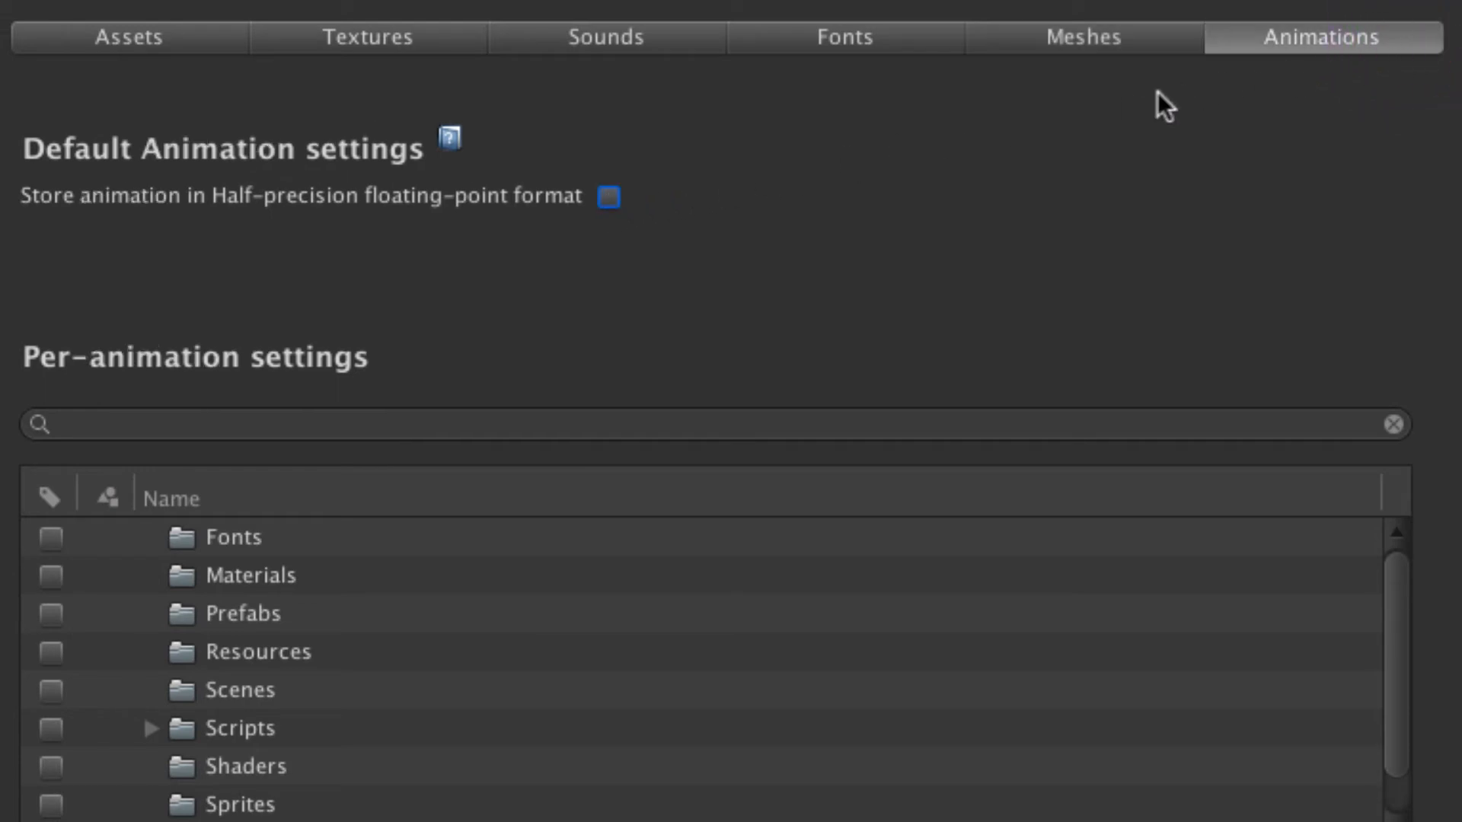
click(610, 197)
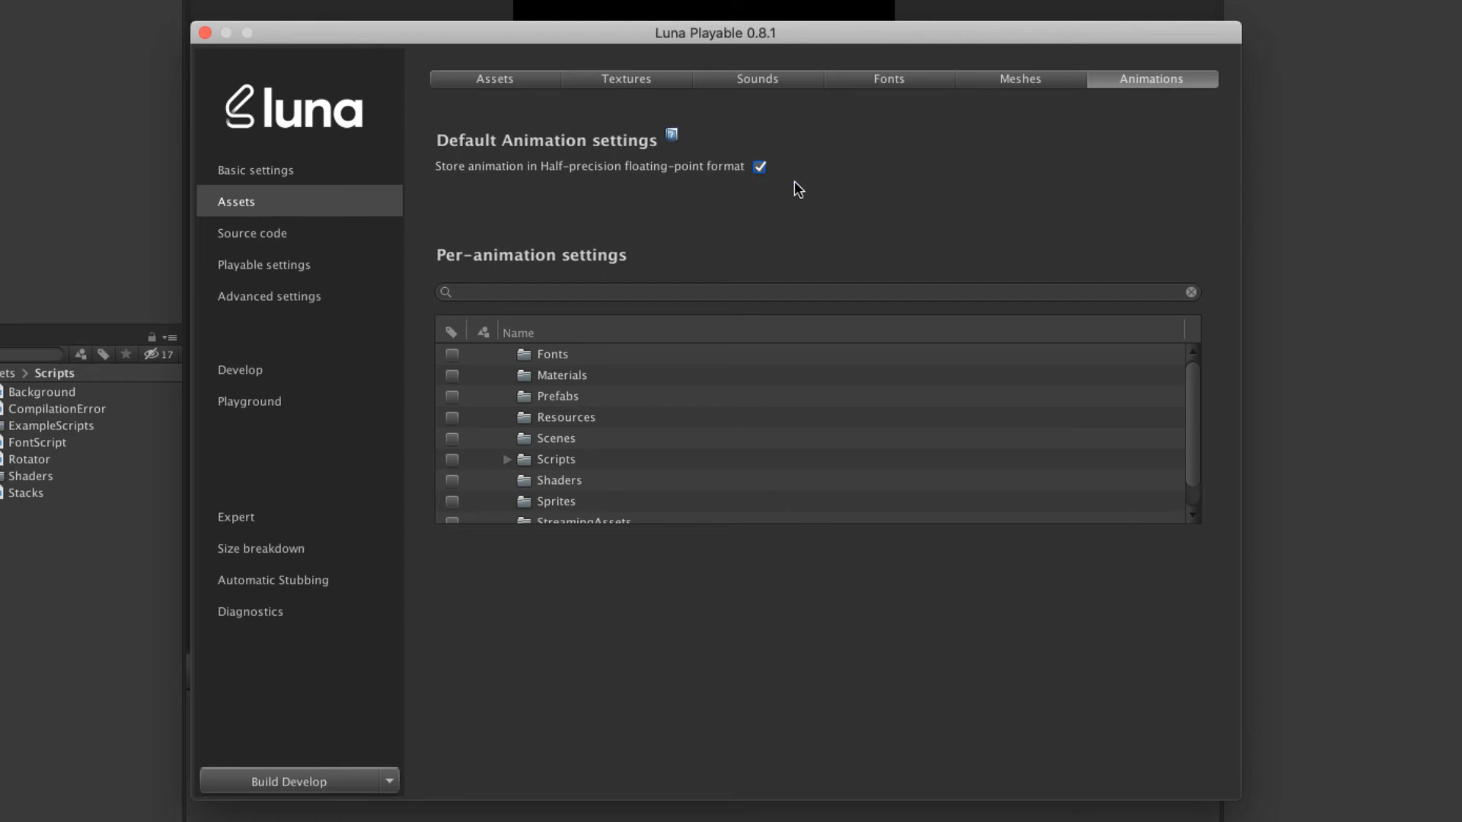
mouse_move(320, 549)
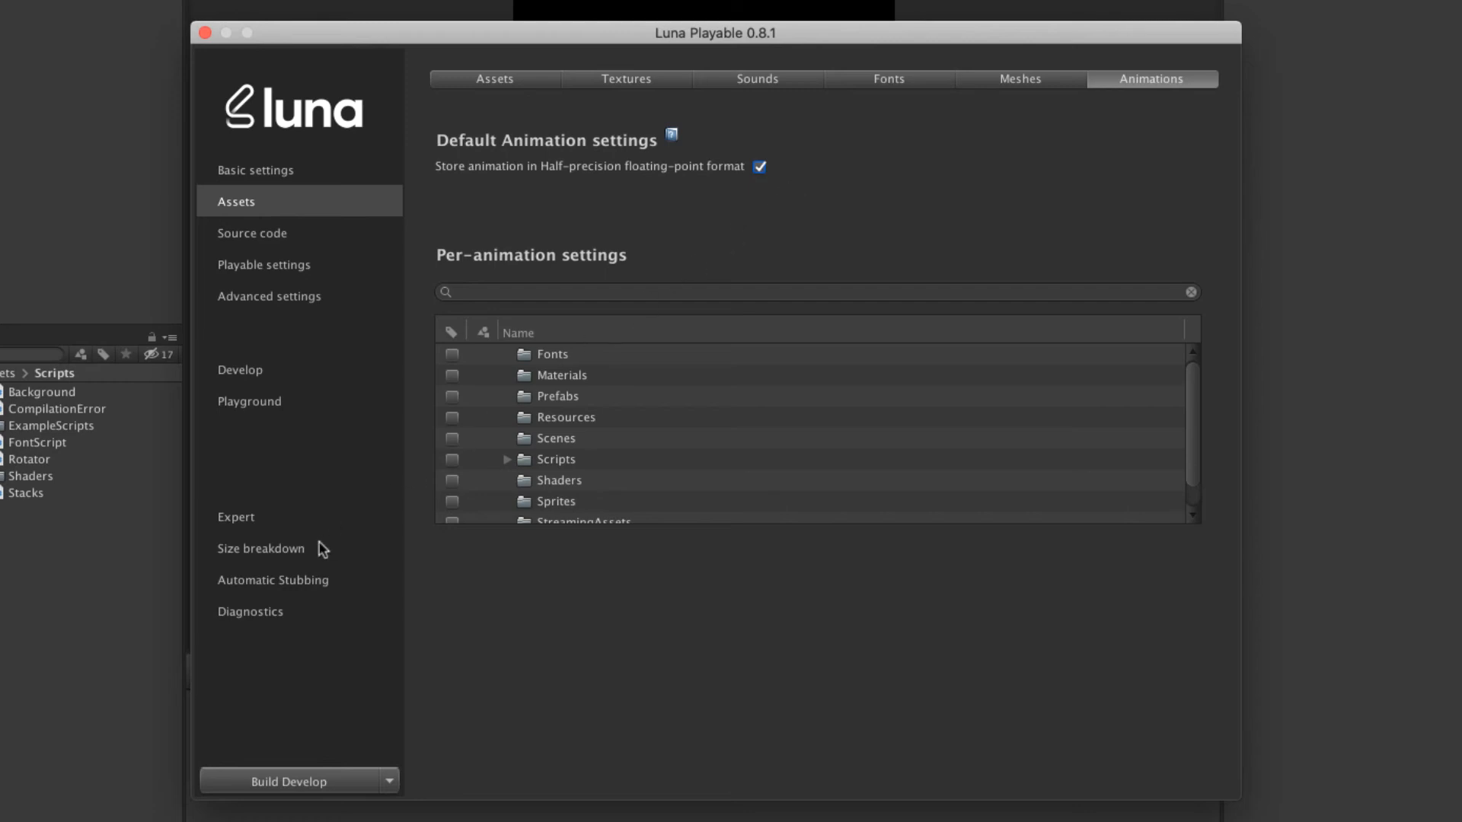
Step: Build and estimate the playable's size, giving a 3.11 MB AppLovin total
click(260, 548)
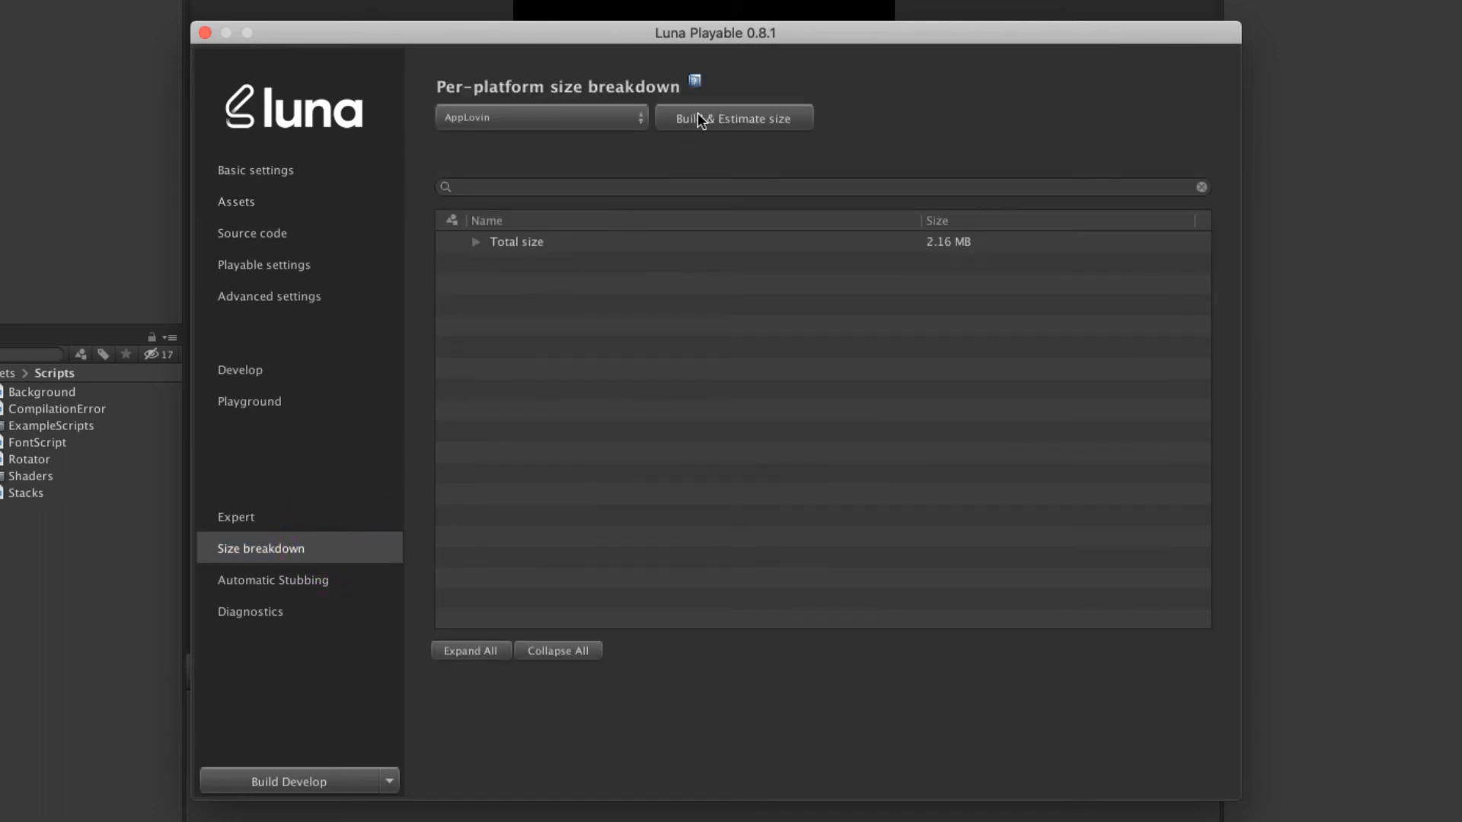
click(734, 117)
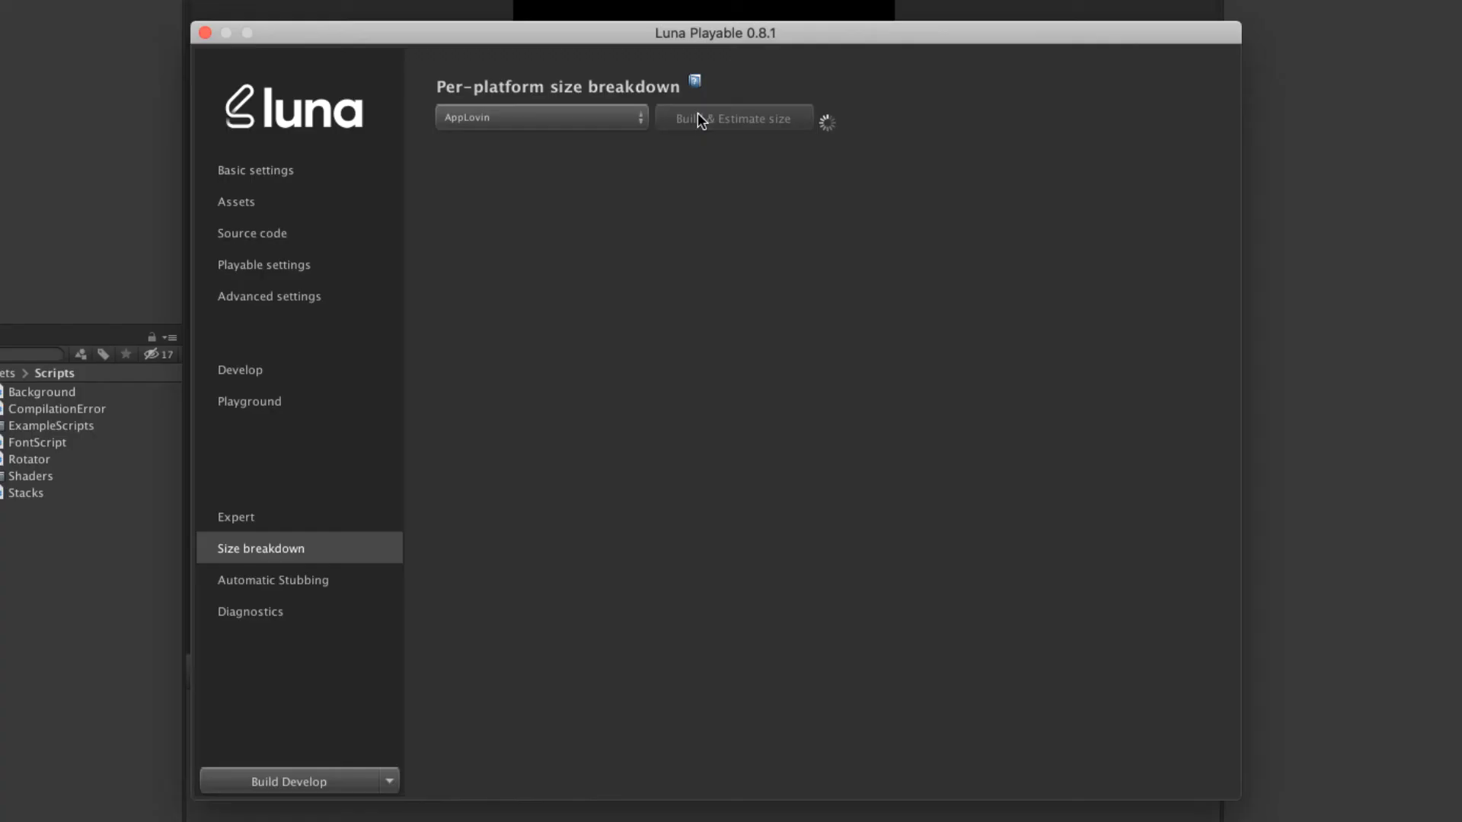
click(734, 119)
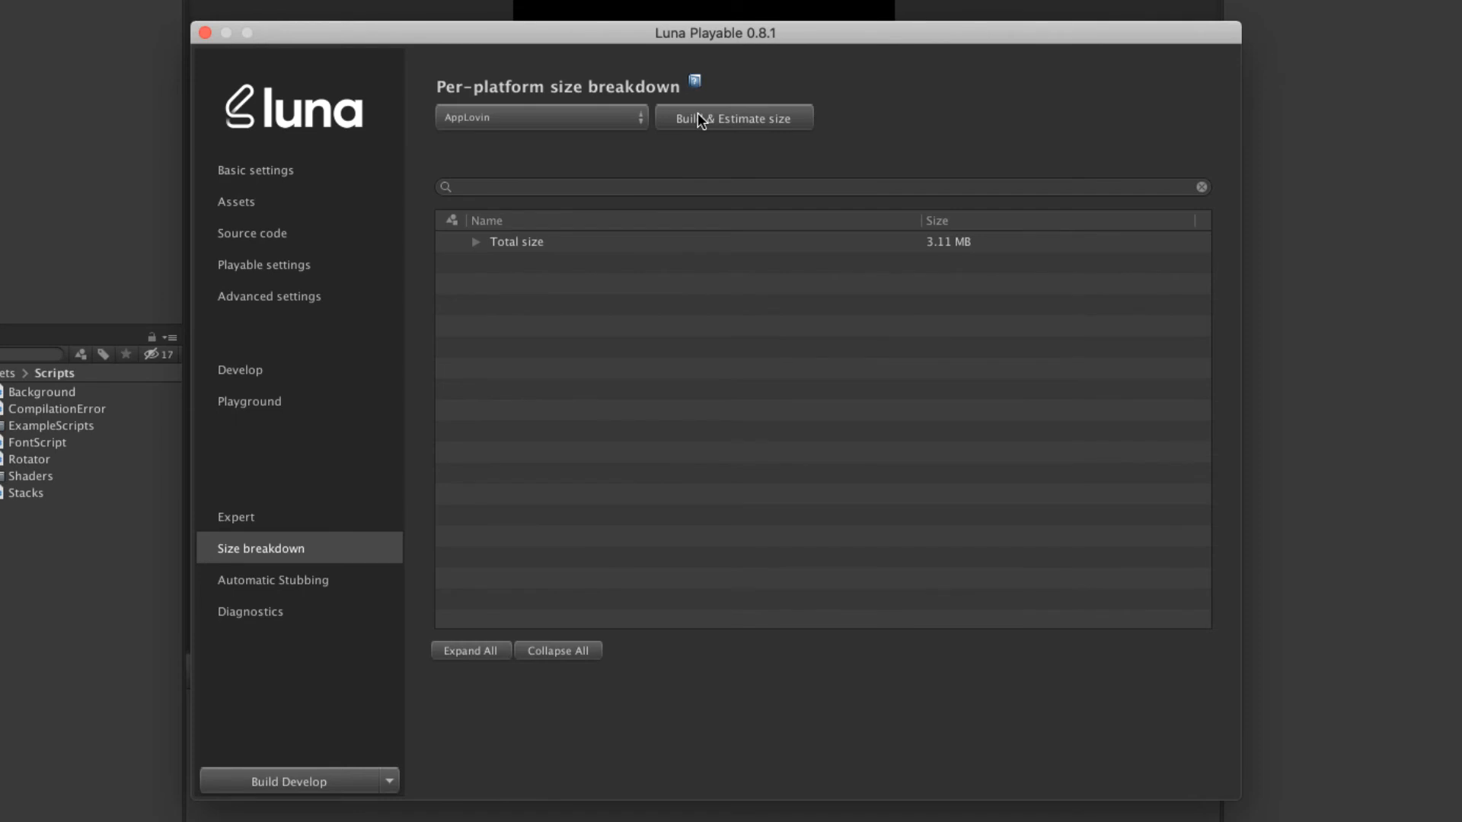
mouse_move(1033, 250)
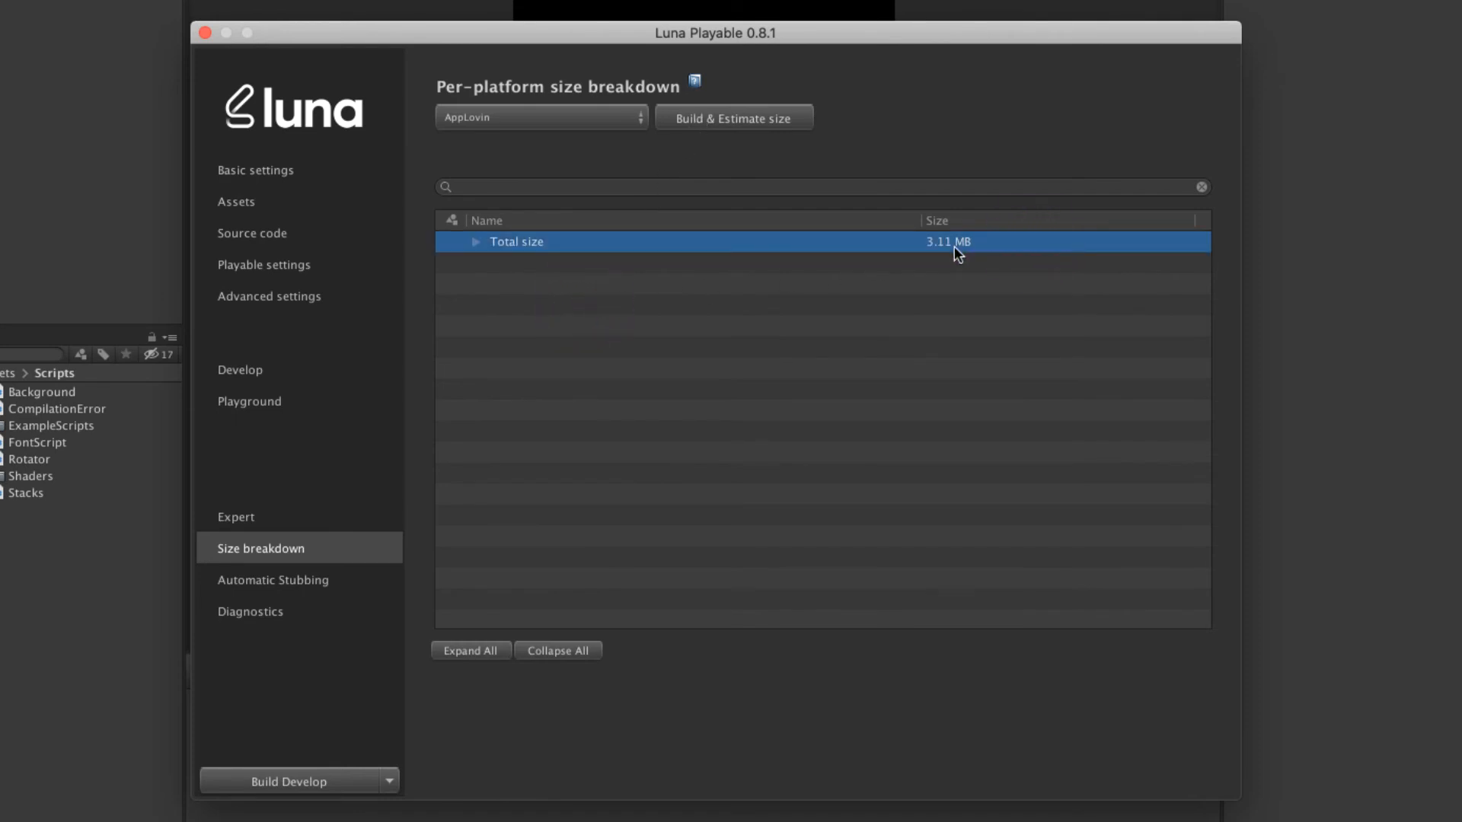
Step: Expand Total size and Textures, highlighting stock-photo as the largest at 975.76 KB
click(475, 242)
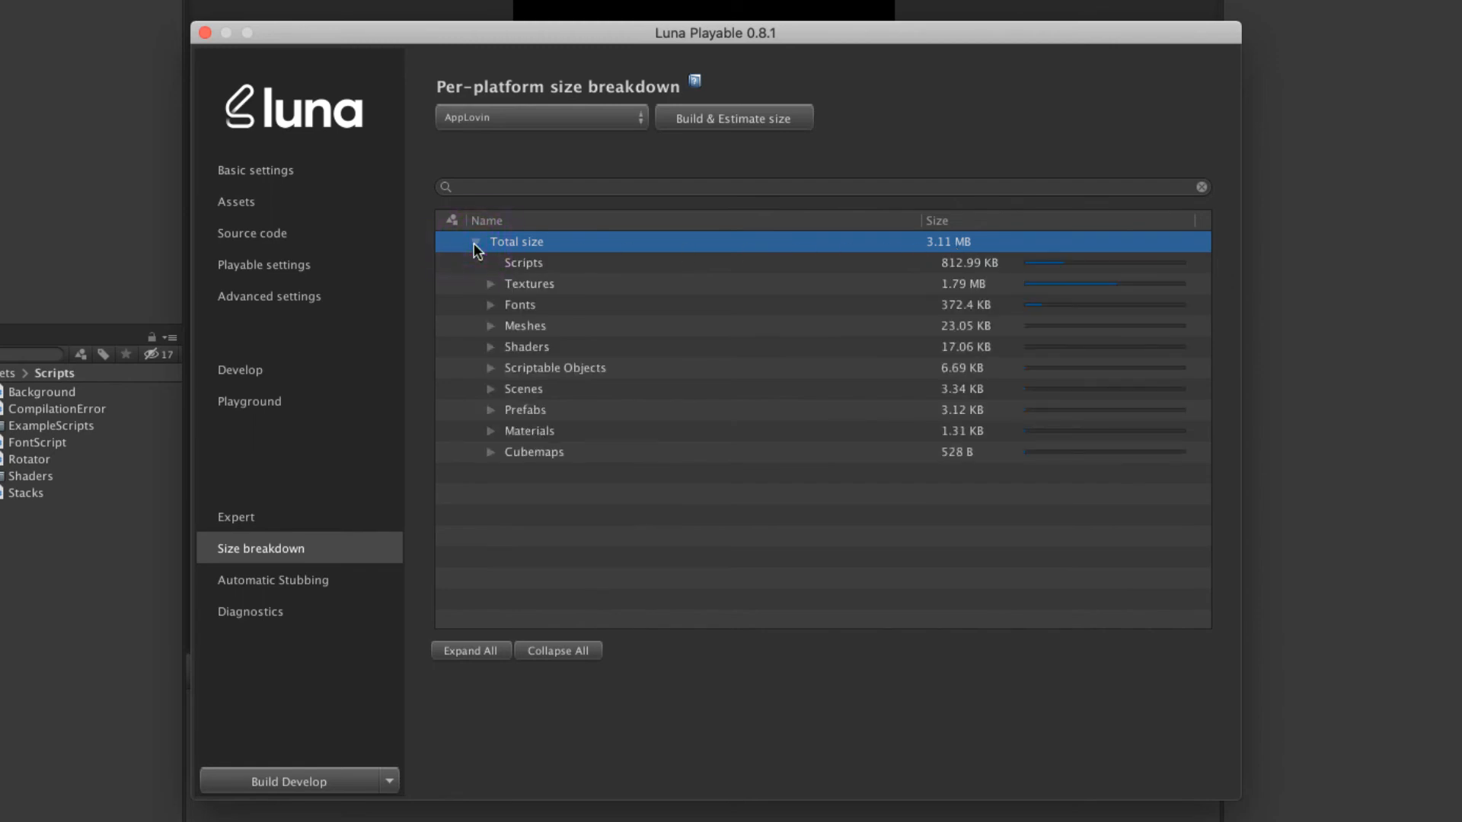
click(475, 242)
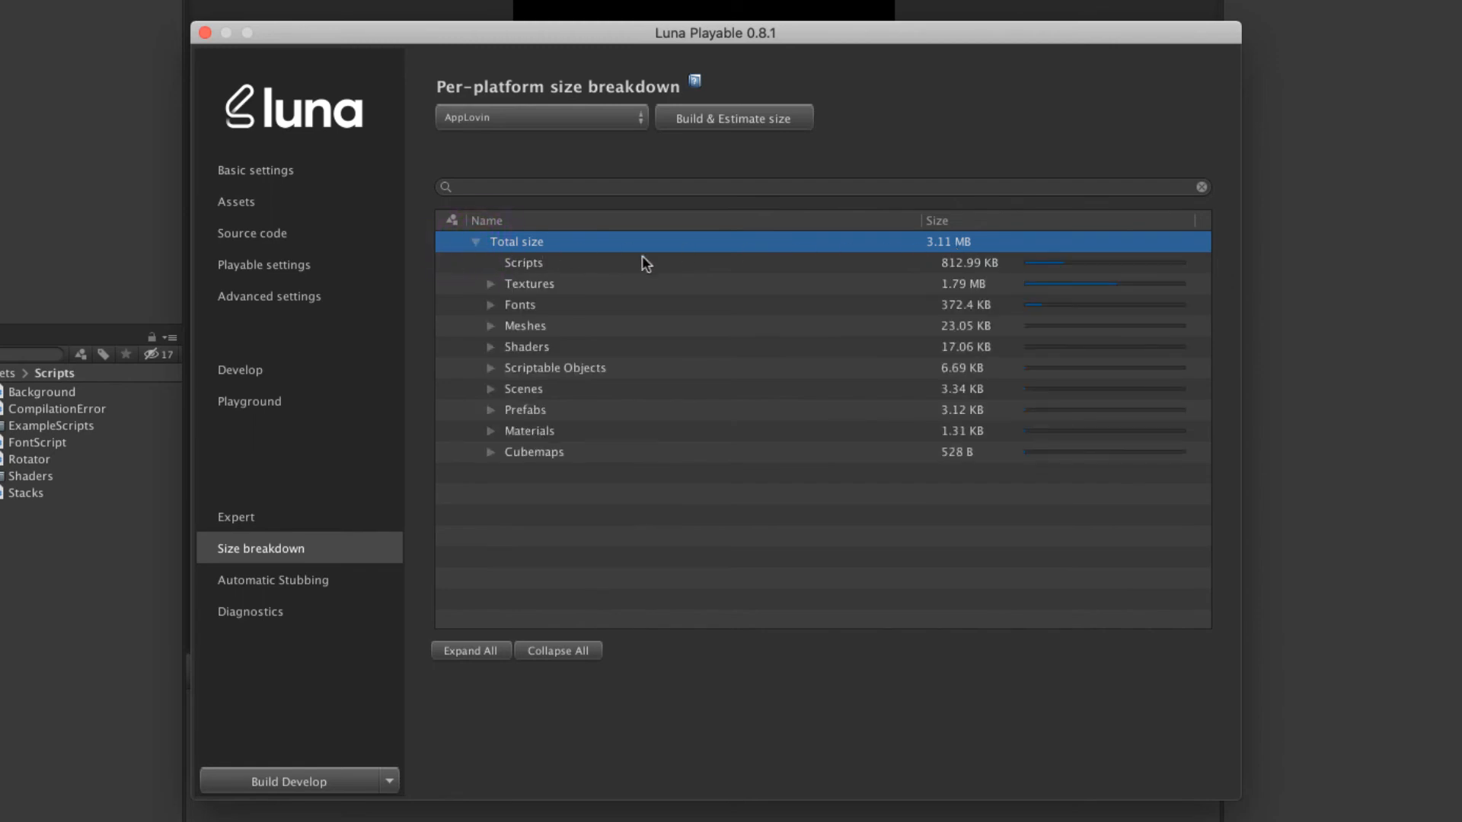
click(528, 284)
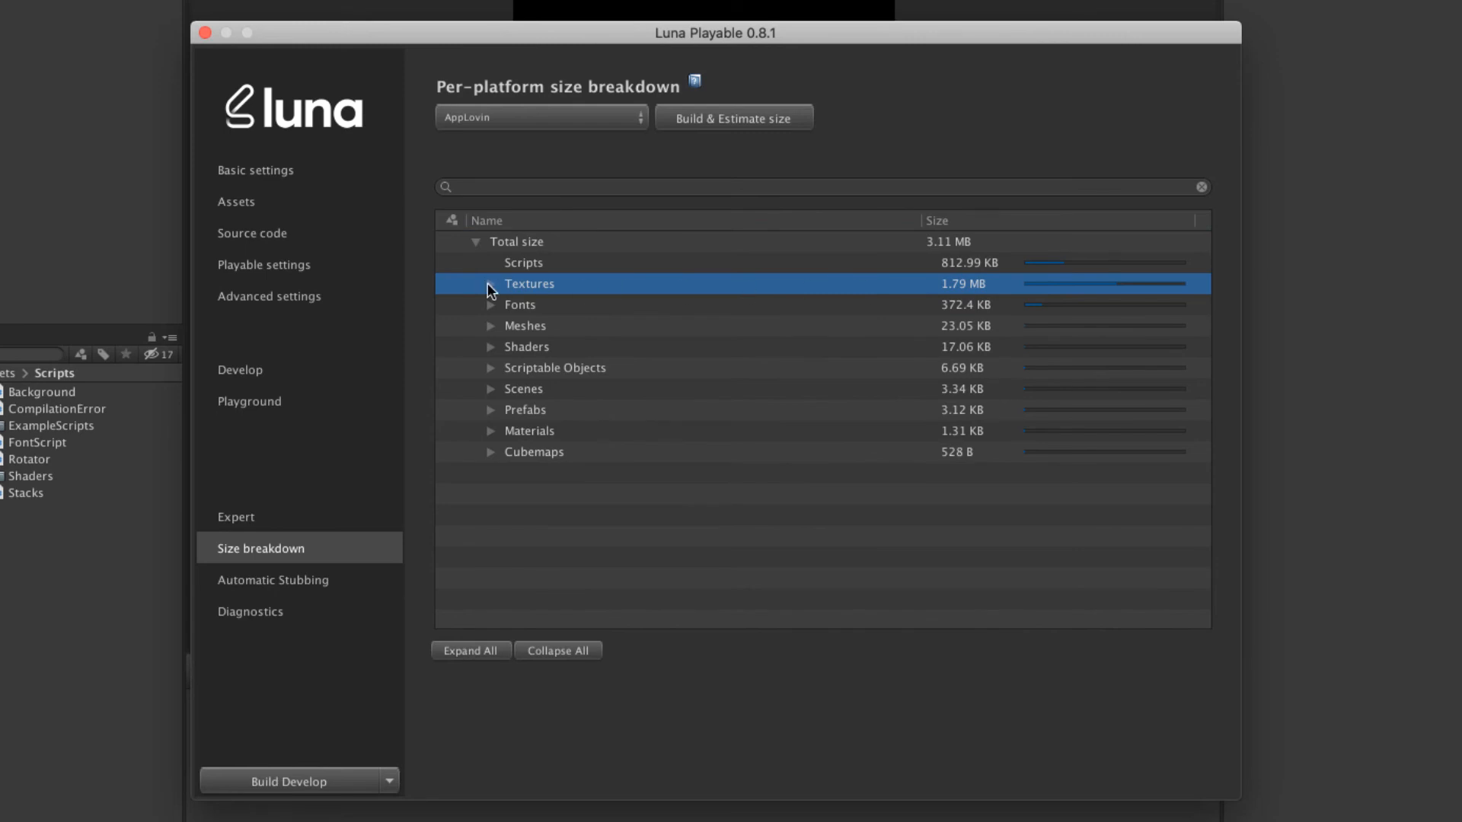
click(490, 284)
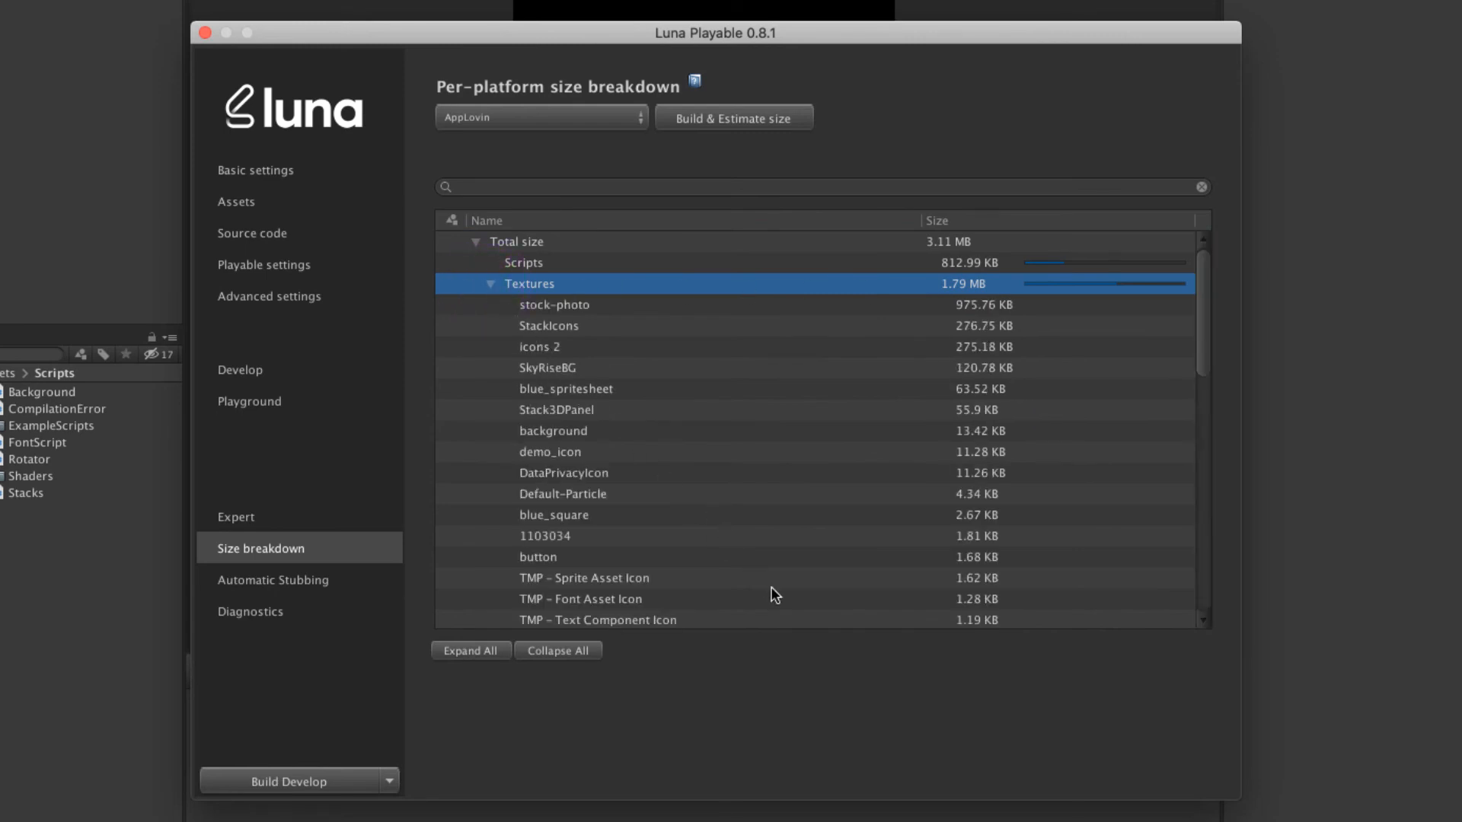
mouse_move(634, 323)
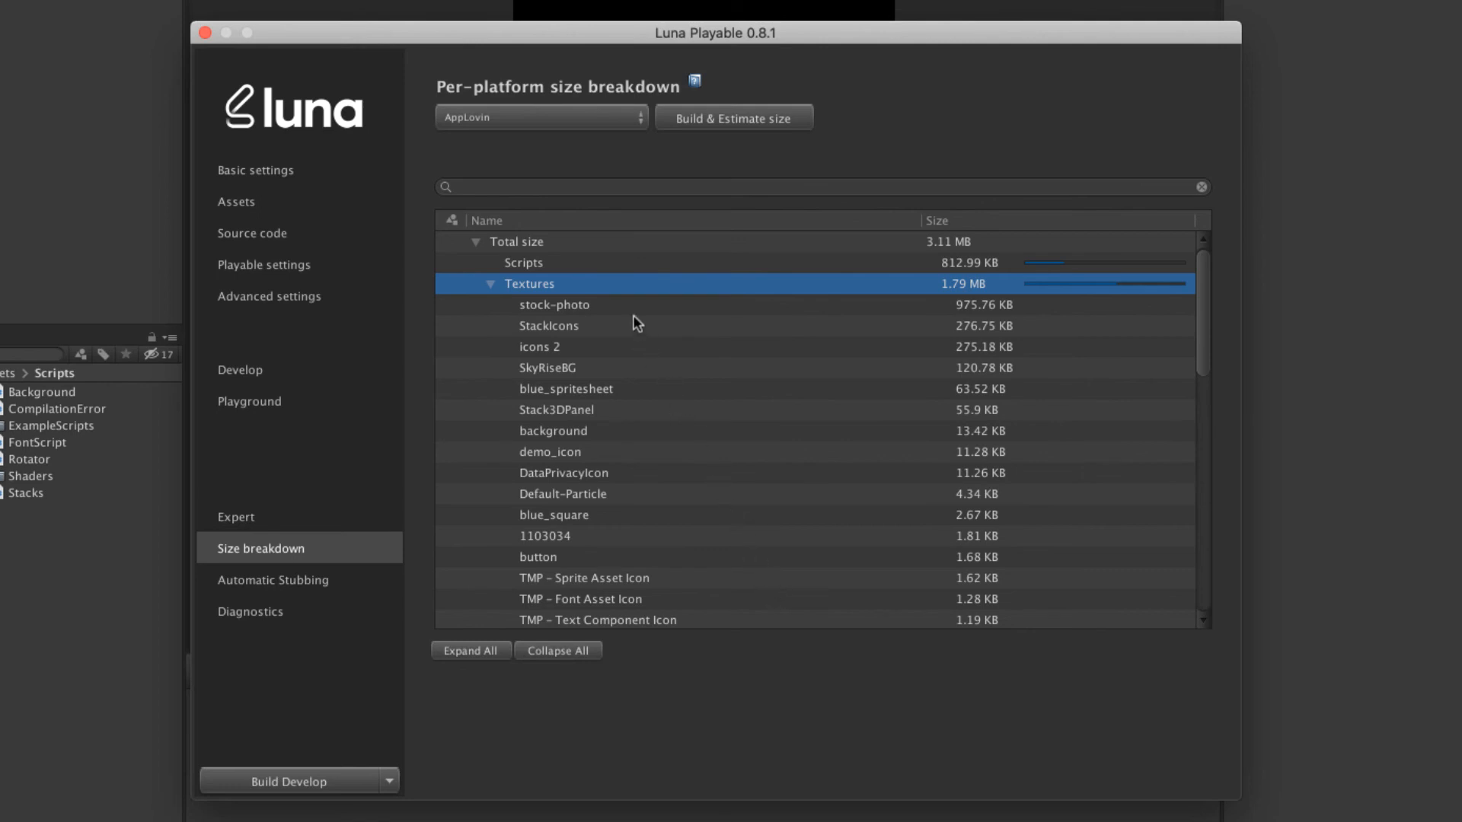
click(554, 304)
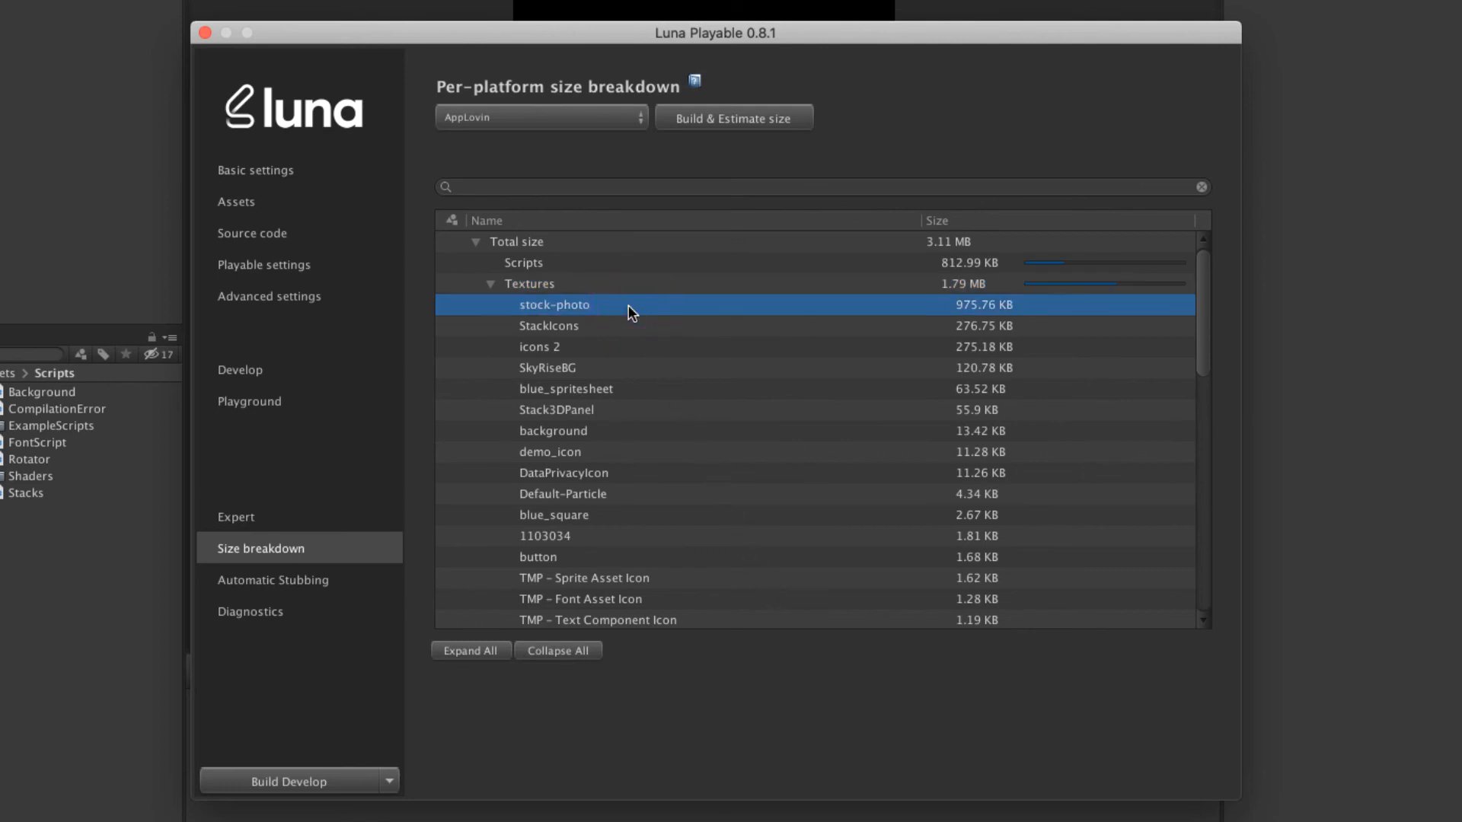
mouse_move(317, 209)
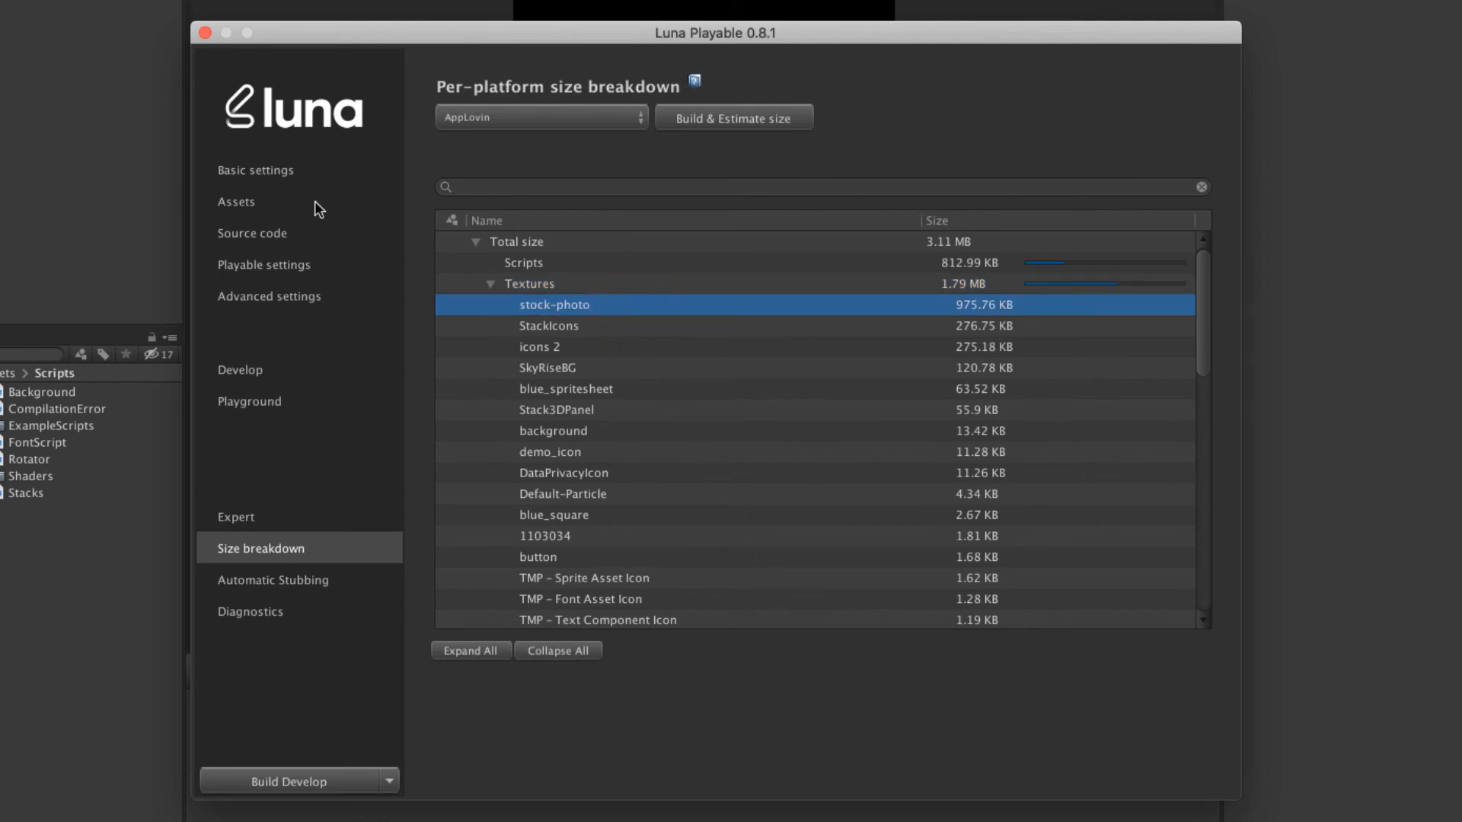
Step: Force-exclude stock-photo.jpeg via the 'sto' search, then clear the asset filter
click(236, 201)
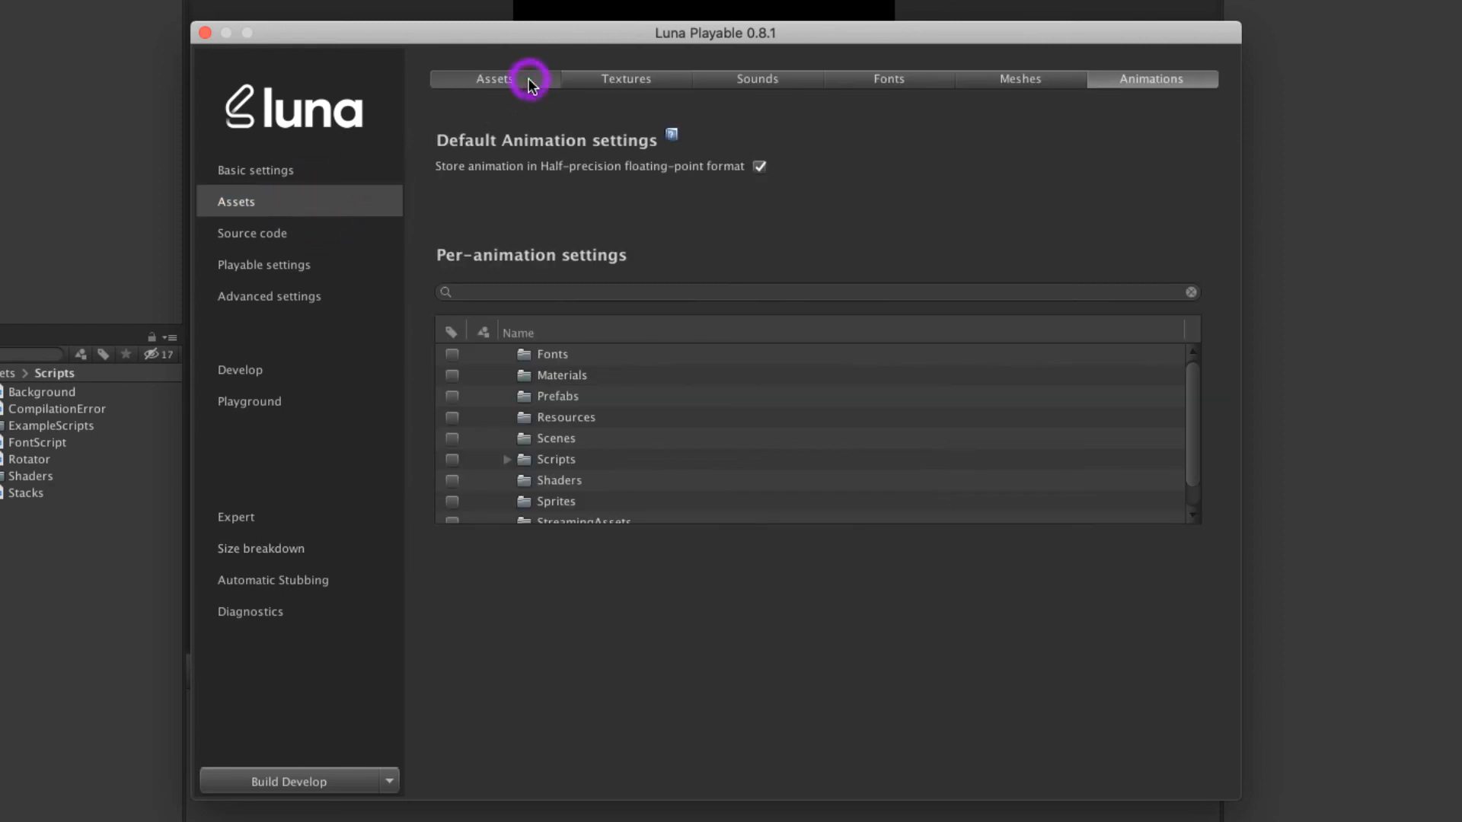
click(493, 77)
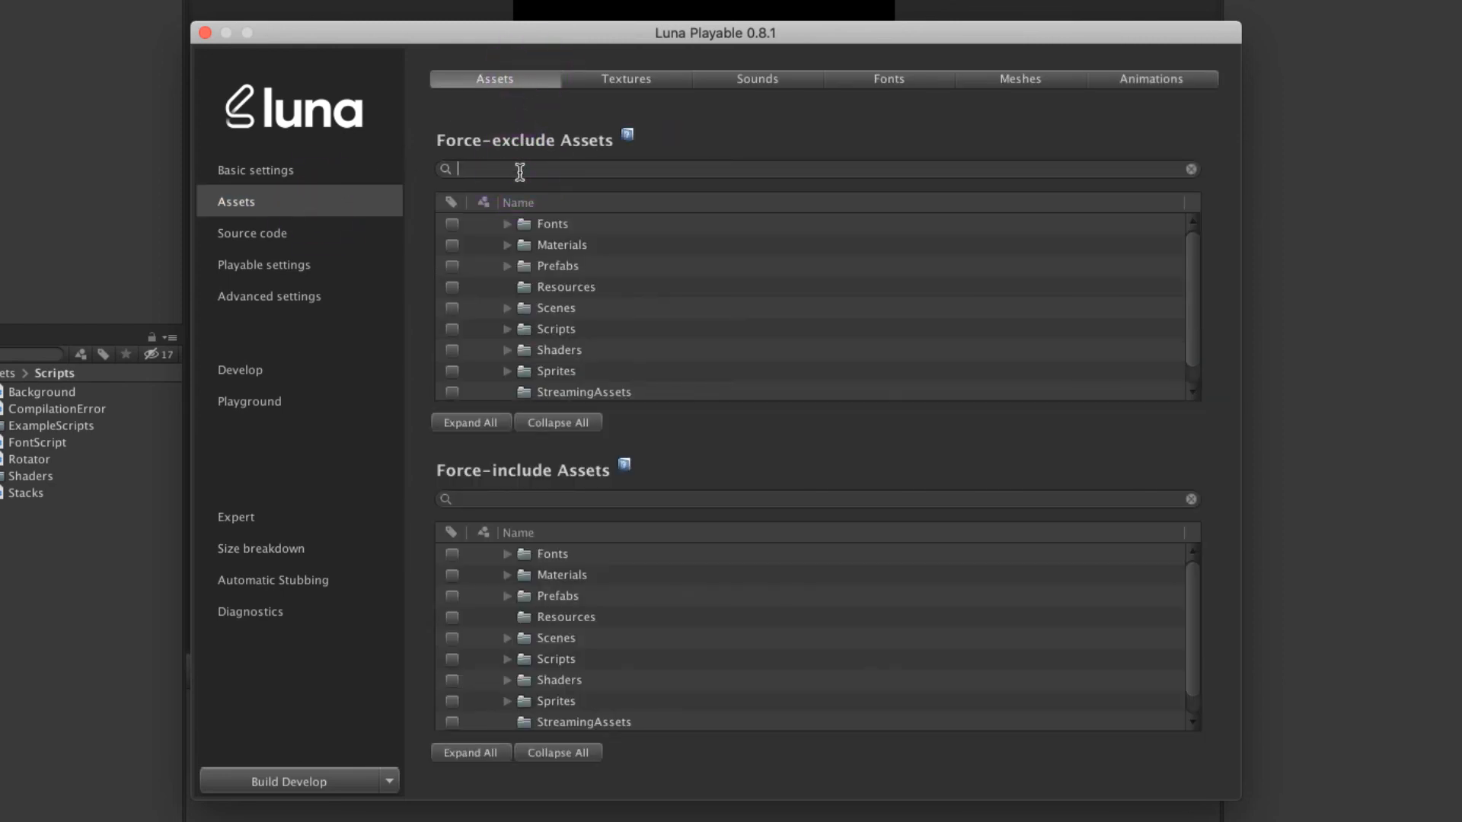
text(sto)
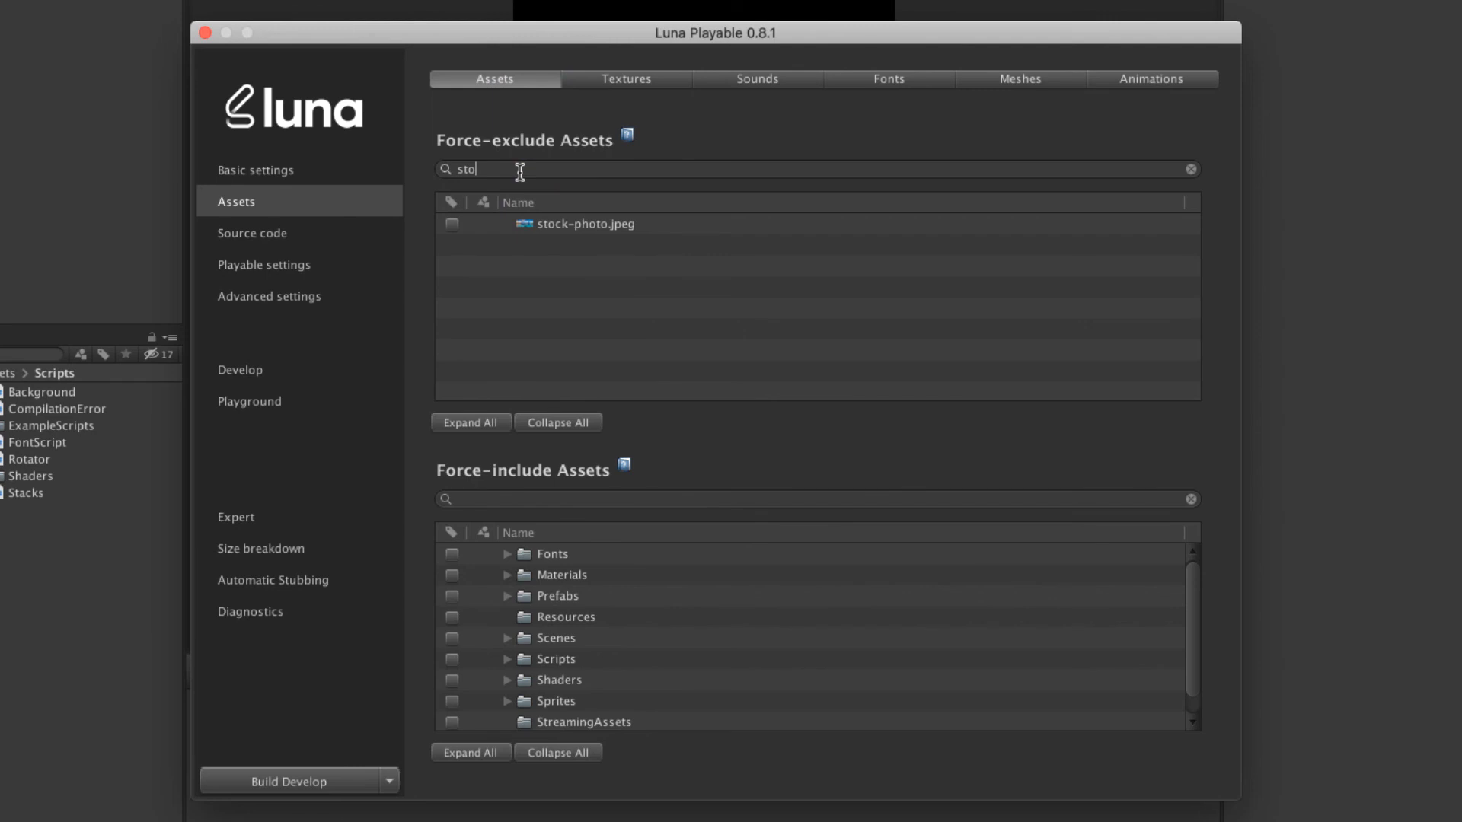
click(452, 223)
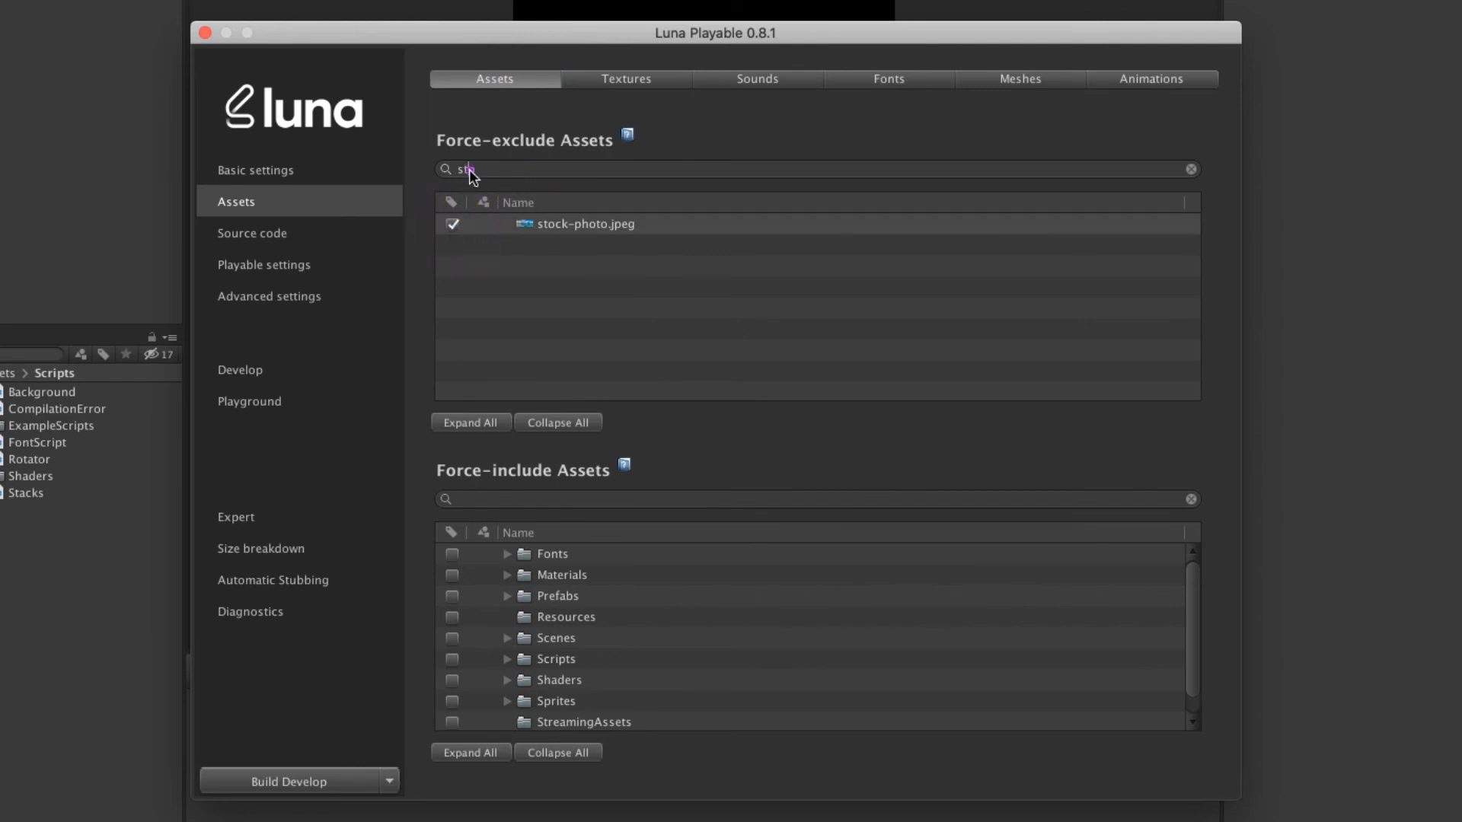
click(1191, 169)
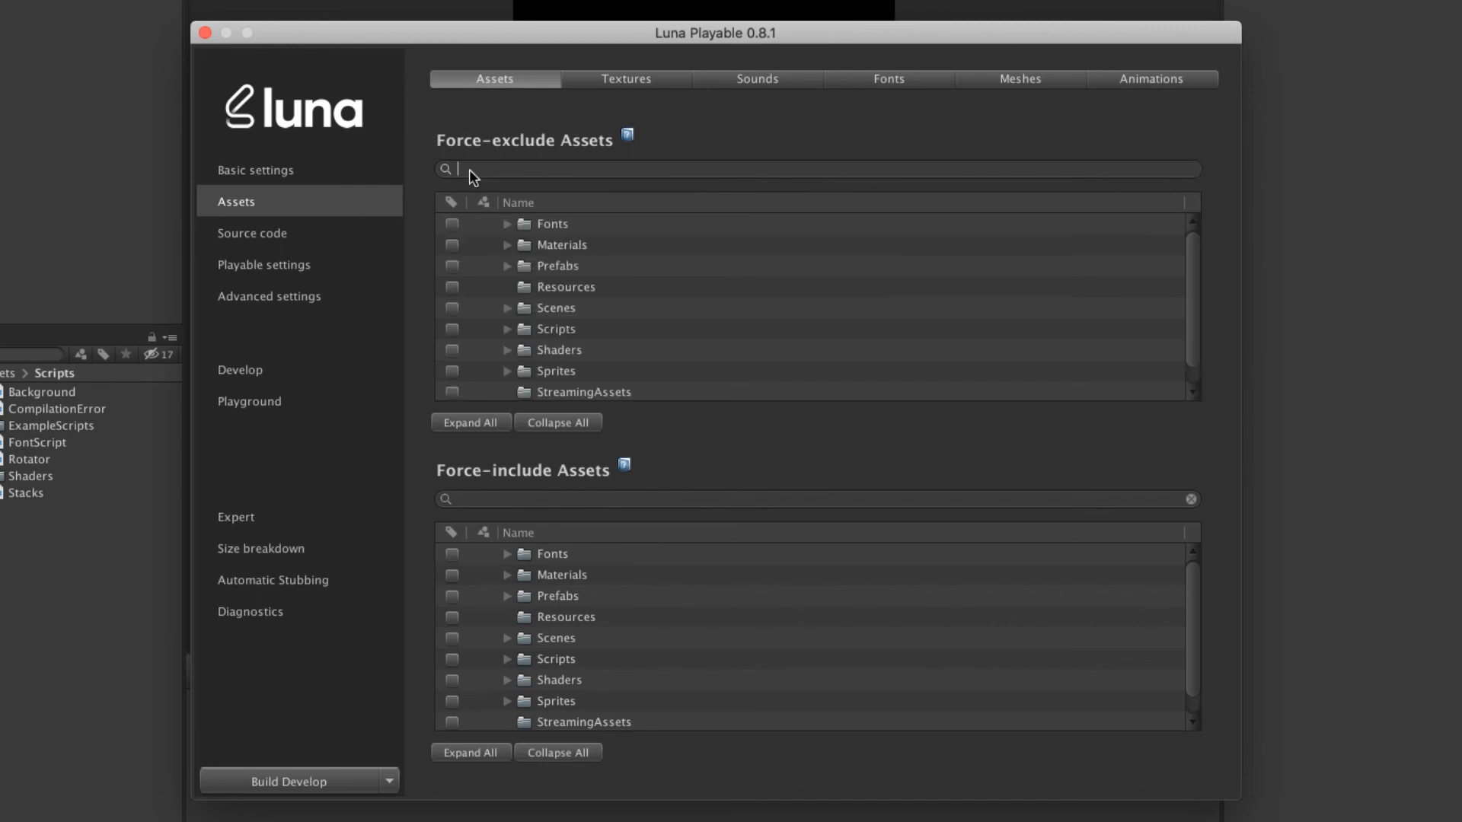
Step: Rebuild and re-estimate the playable, dropping the AppLovin total to 2.15 MB
click(260, 549)
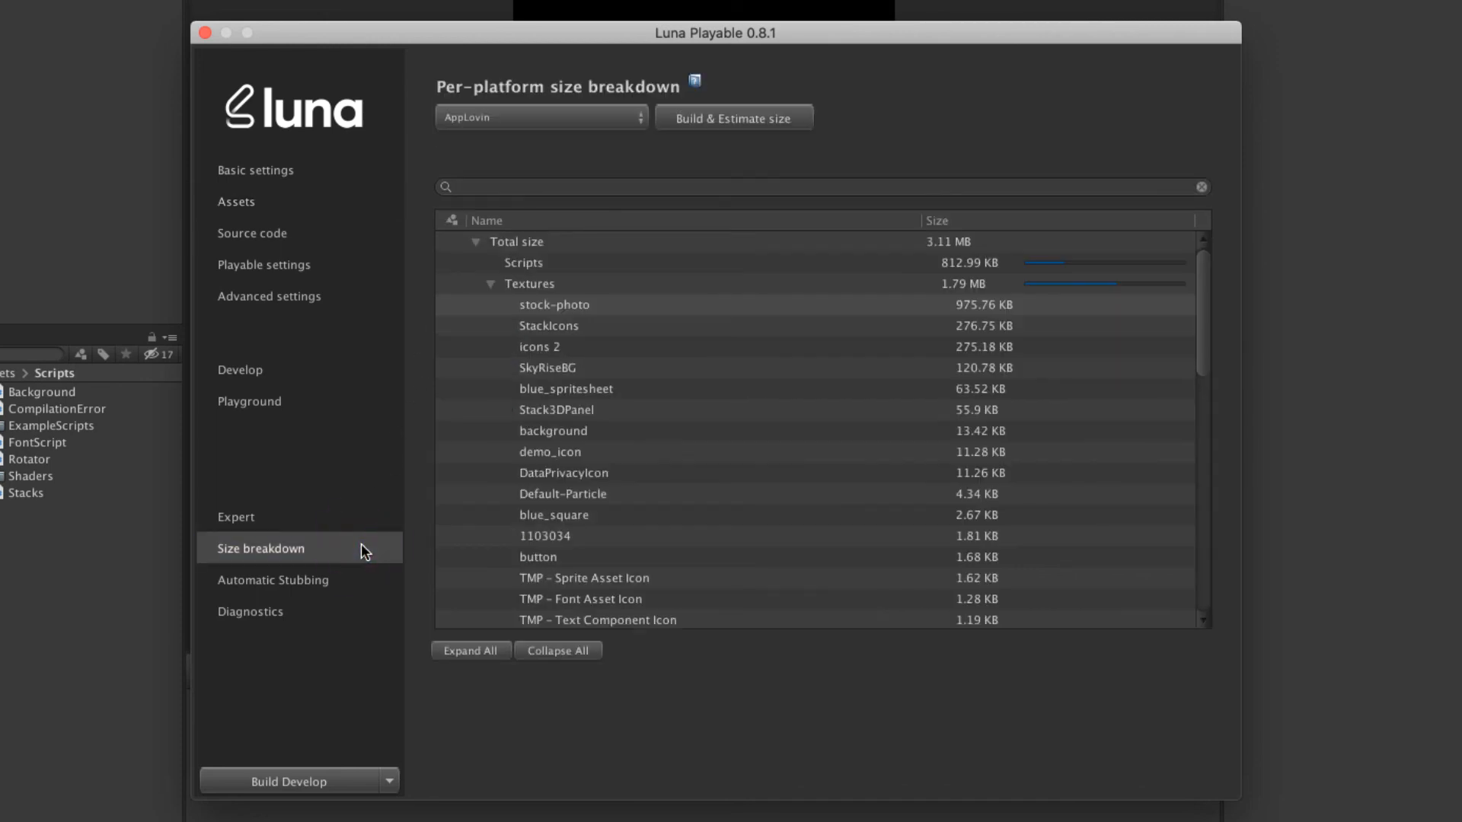
click(734, 118)
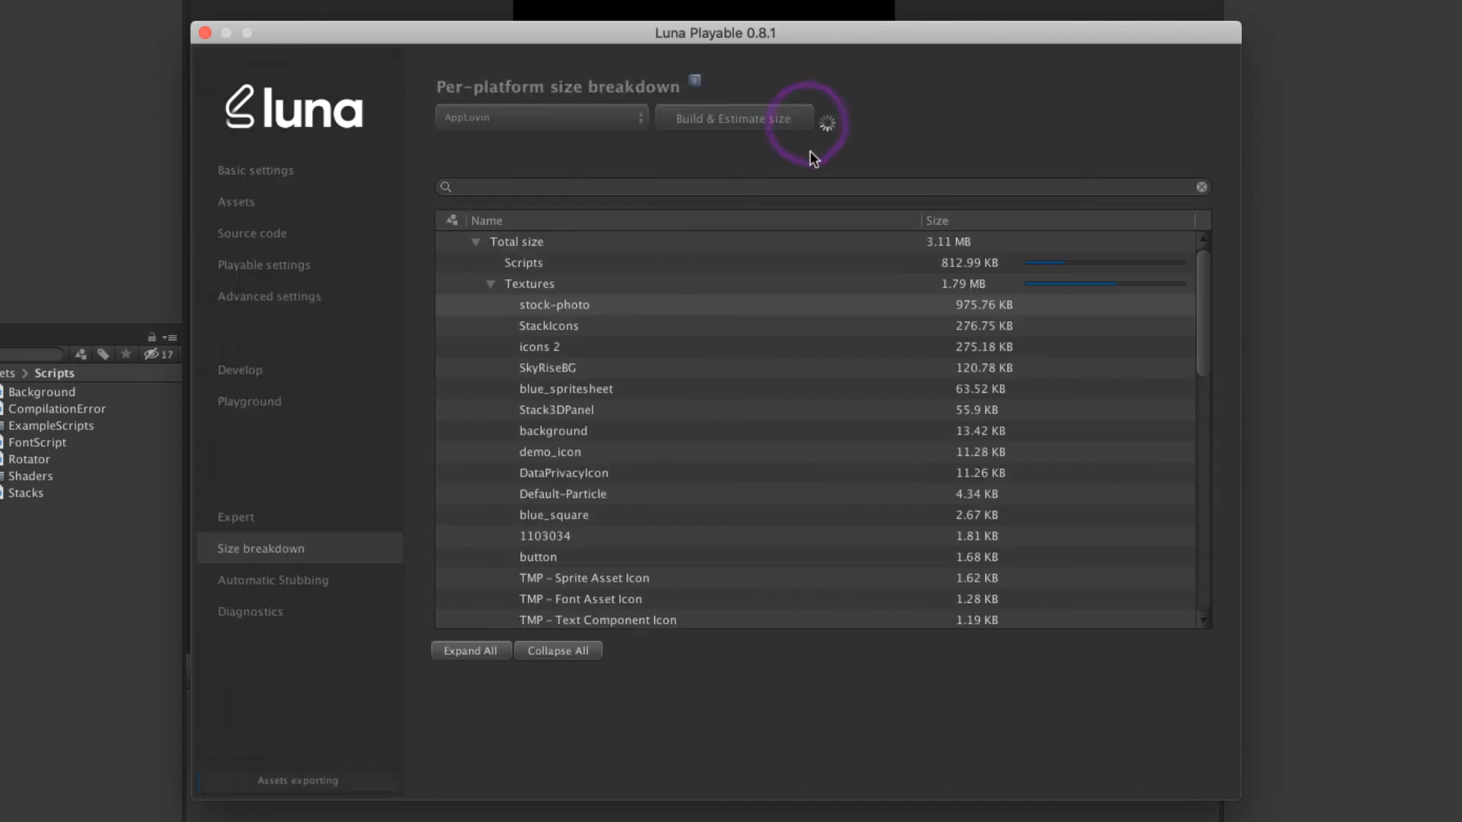
click(732, 119)
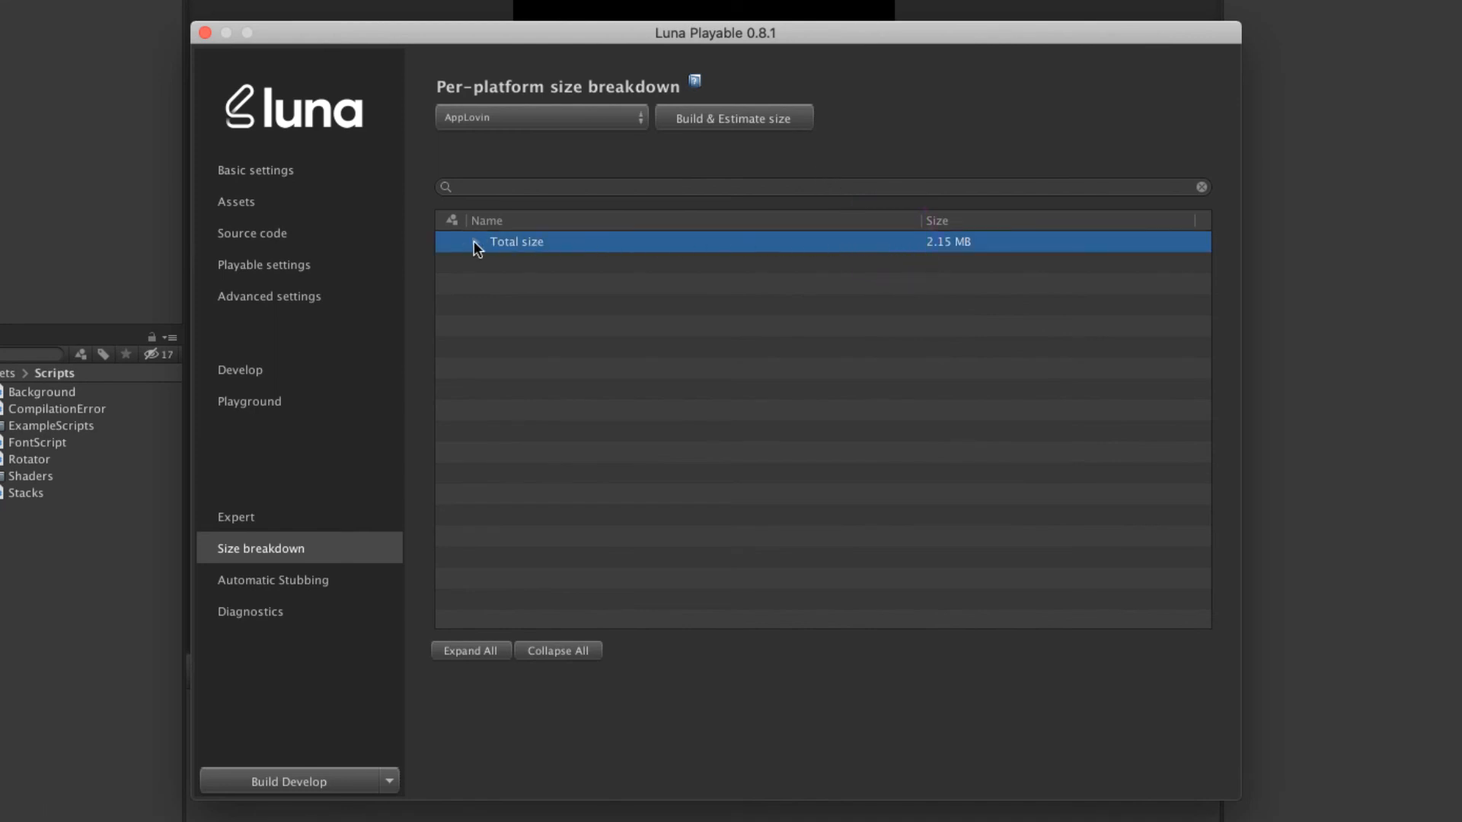
Step: Expand Total size and Textures to confirm stock-photo is gone (857.66 KB), then collapse them
click(475, 242)
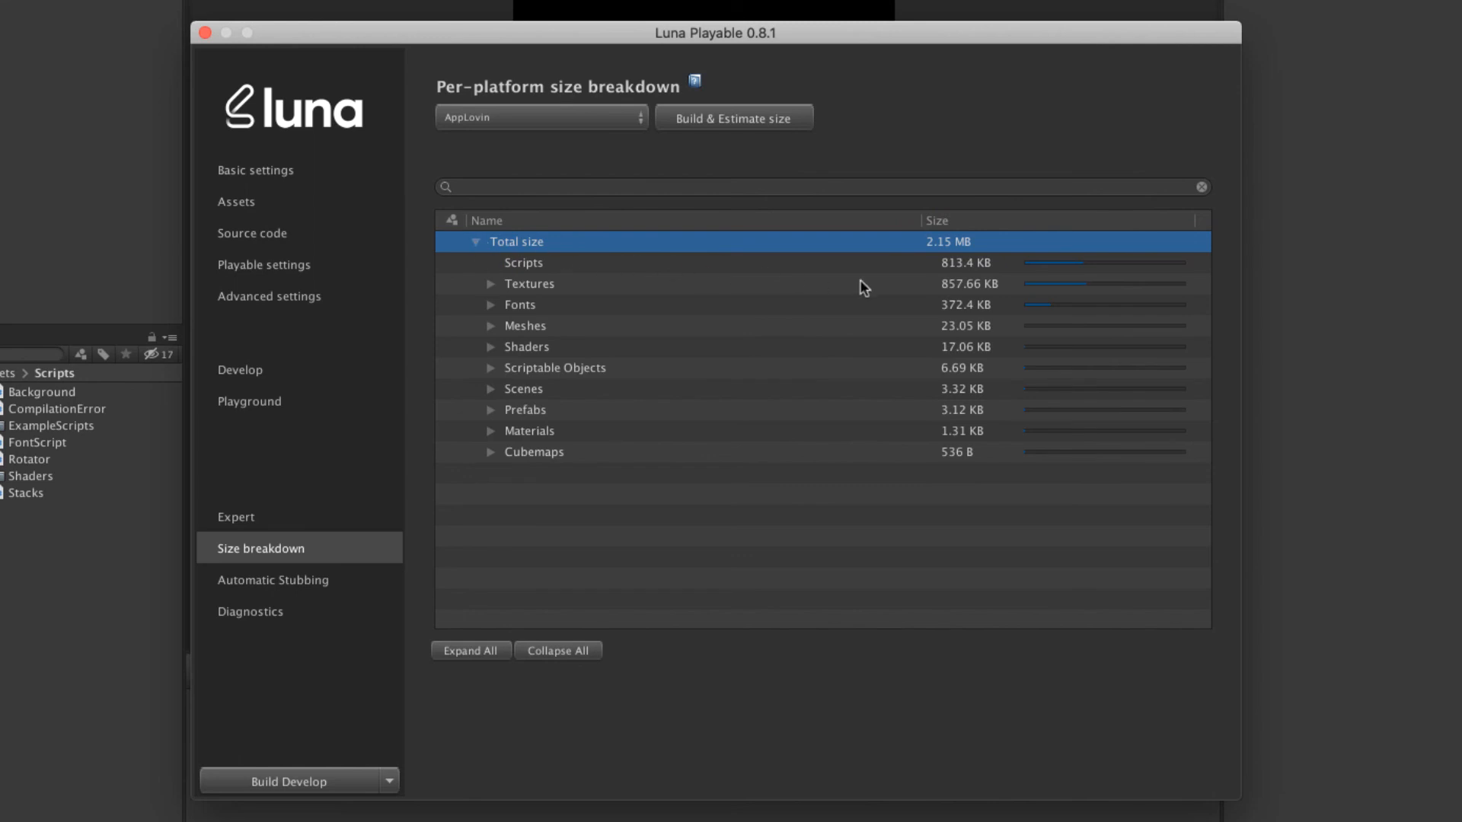
click(490, 283)
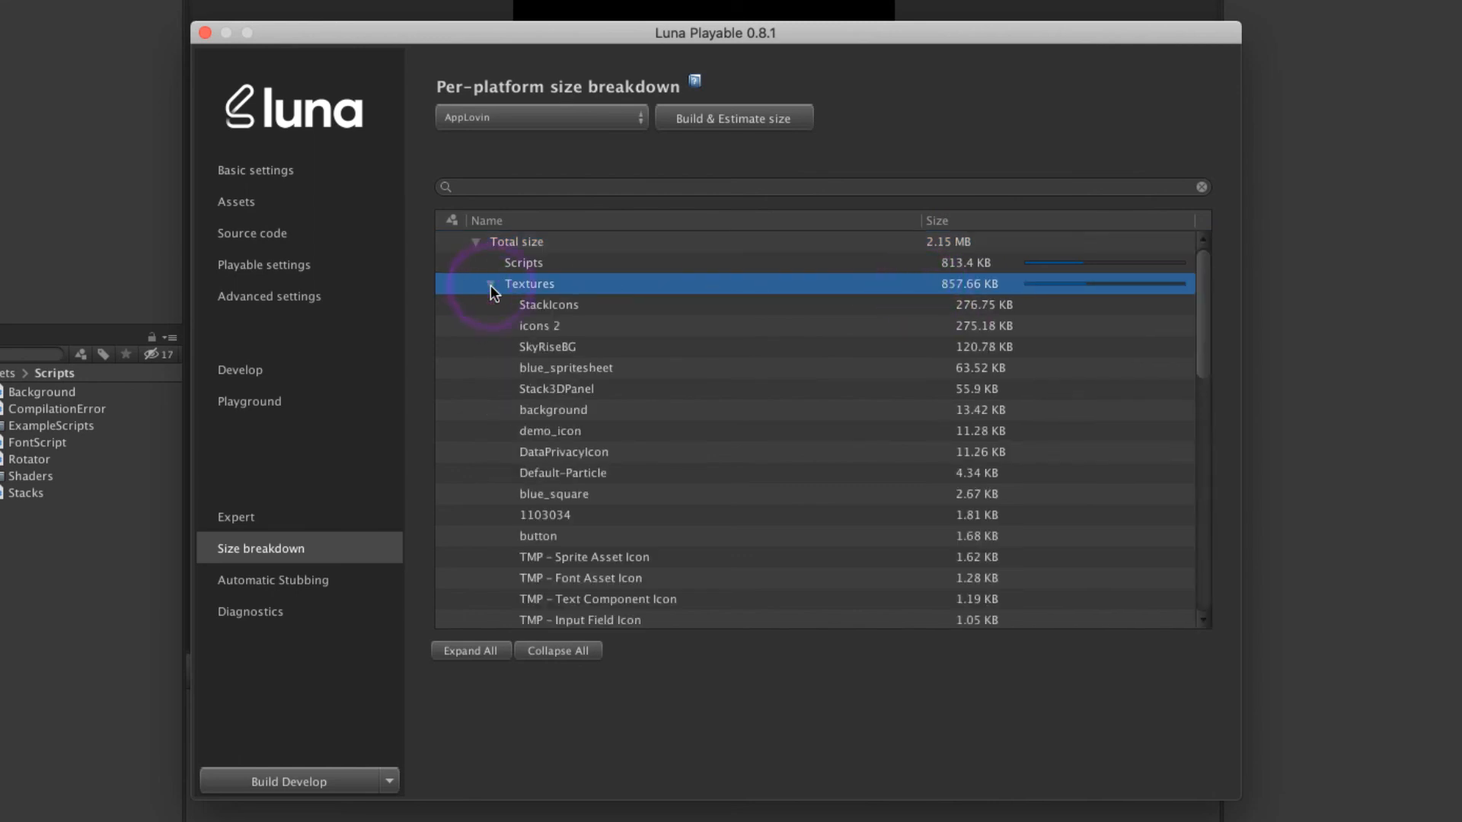
click(490, 283)
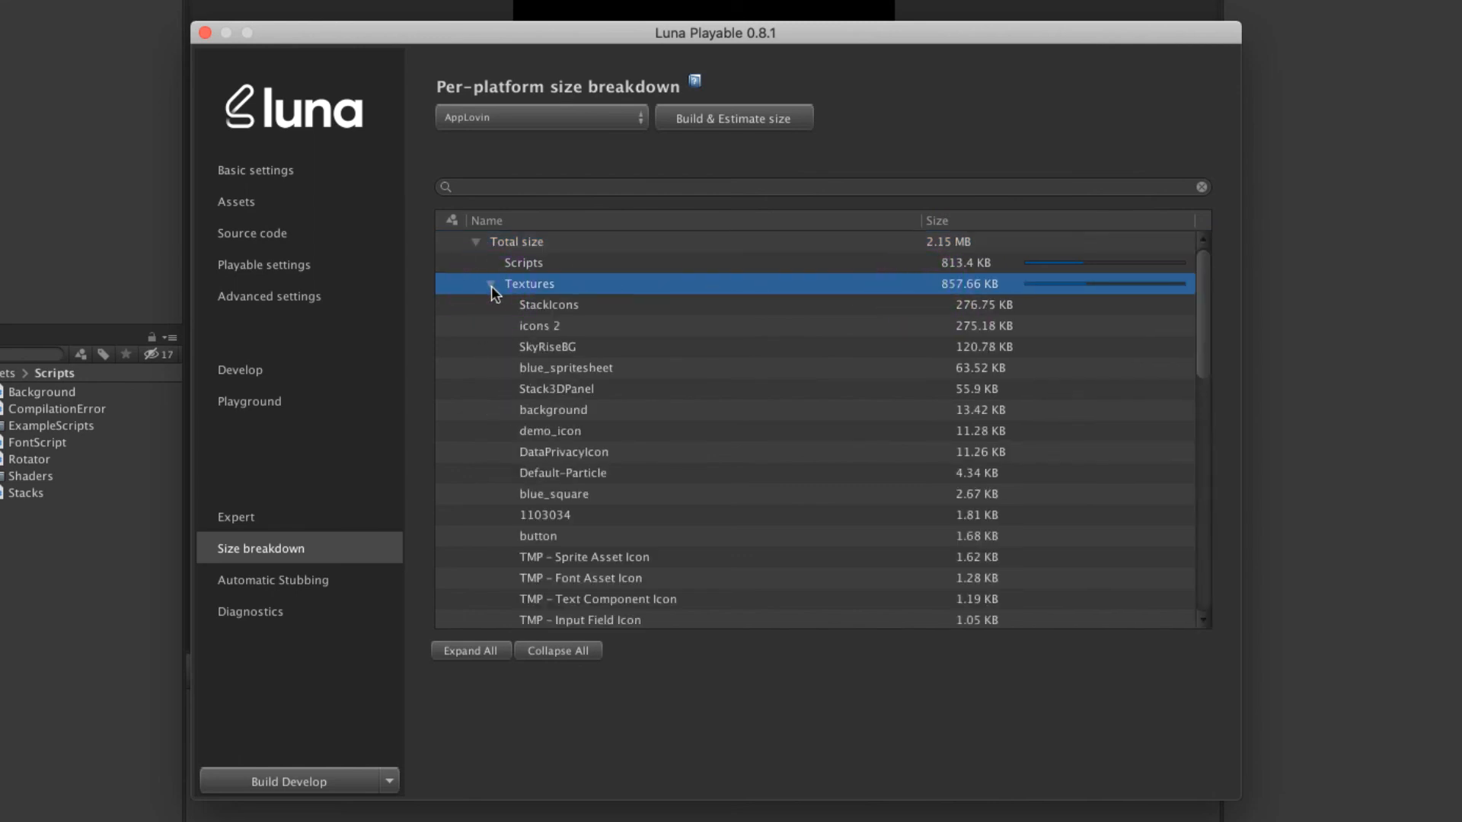
click(488, 285)
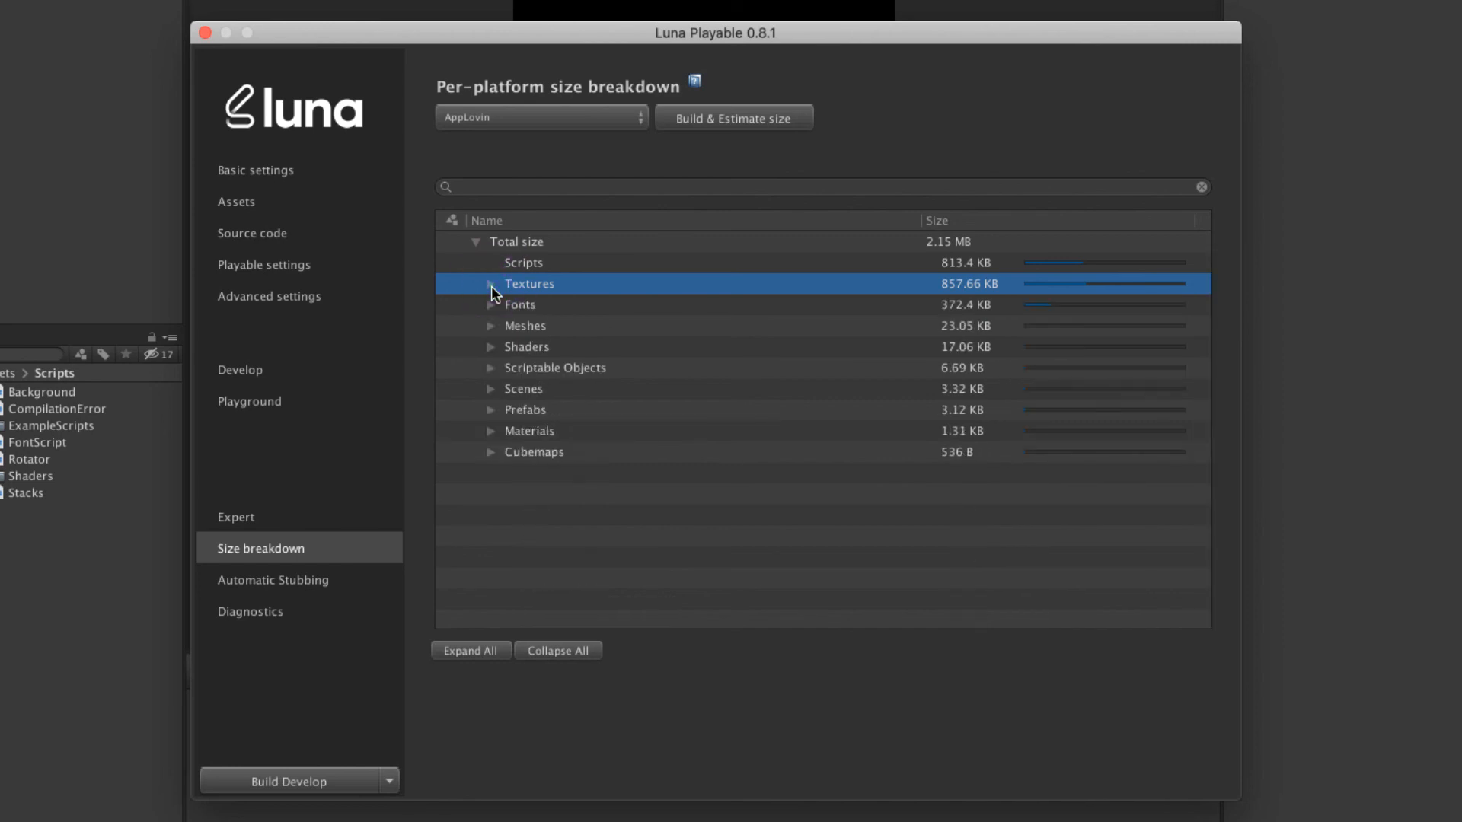
click(475, 242)
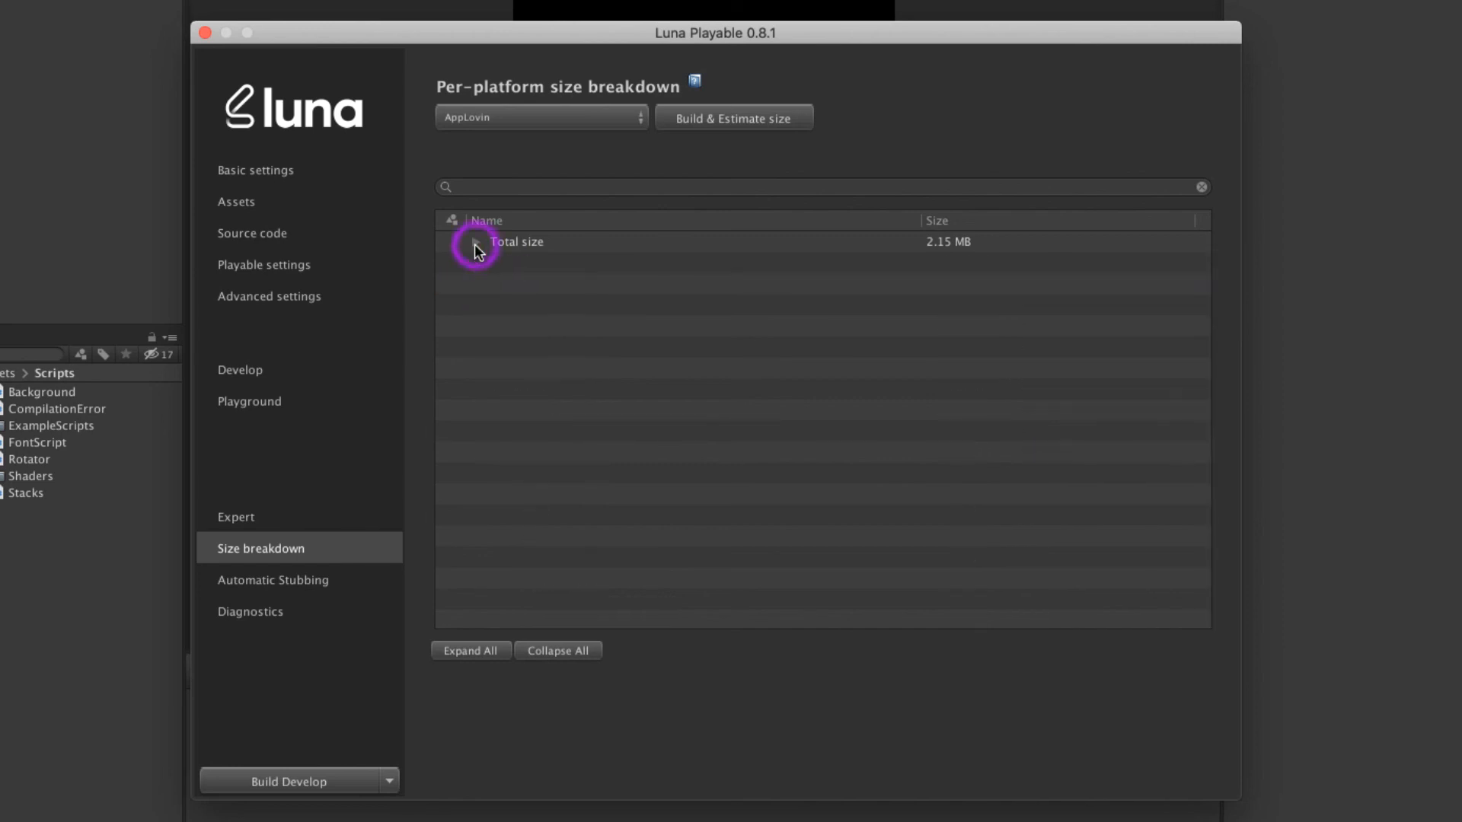